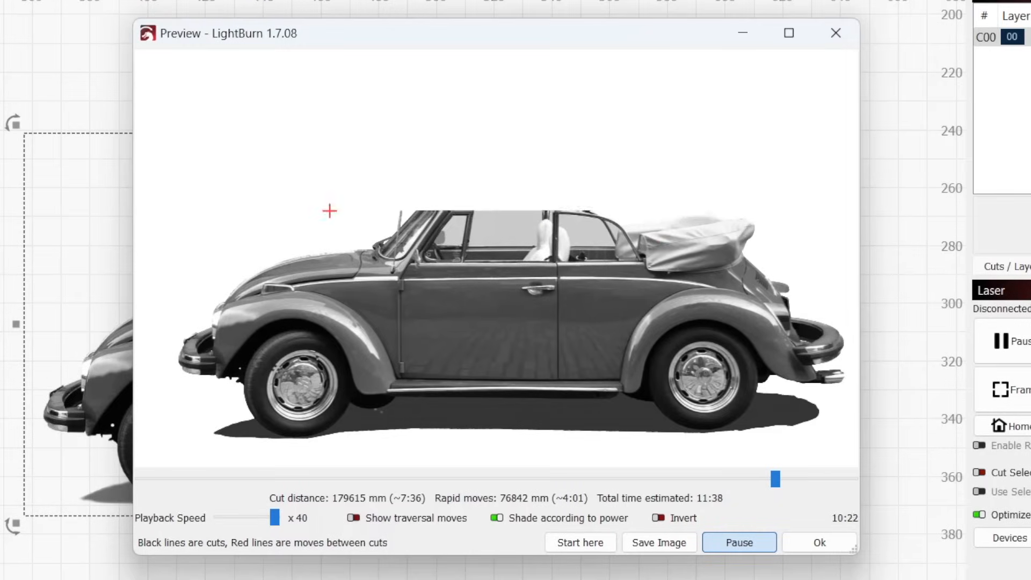
Close the car job preview and scroll through the Images vs. Vectors documentation page
{"action": "left_click", "coordinate": [738, 542]}
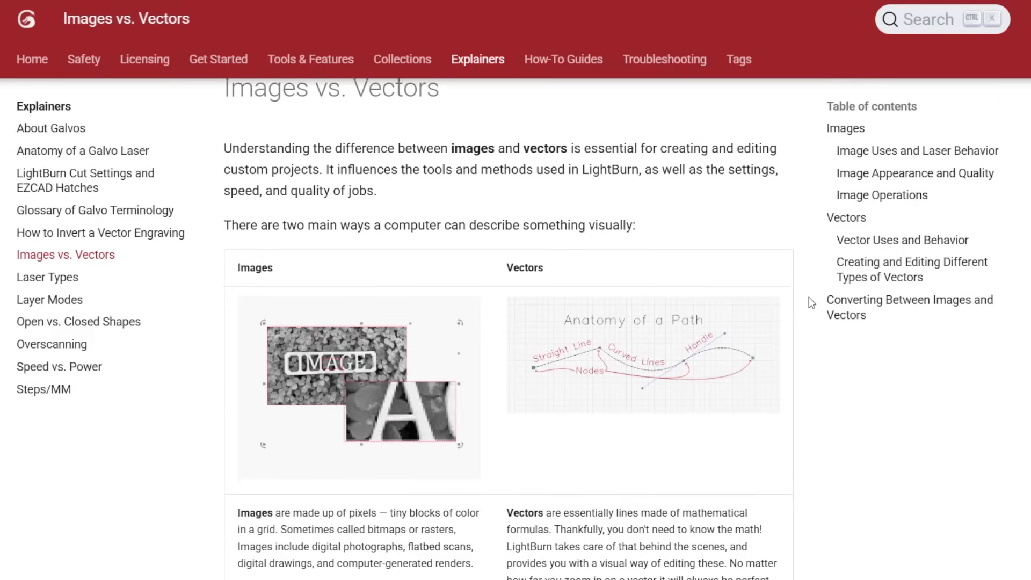
{"action": "scroll", "scroll_direction": "down", "scroll_amount": 3}
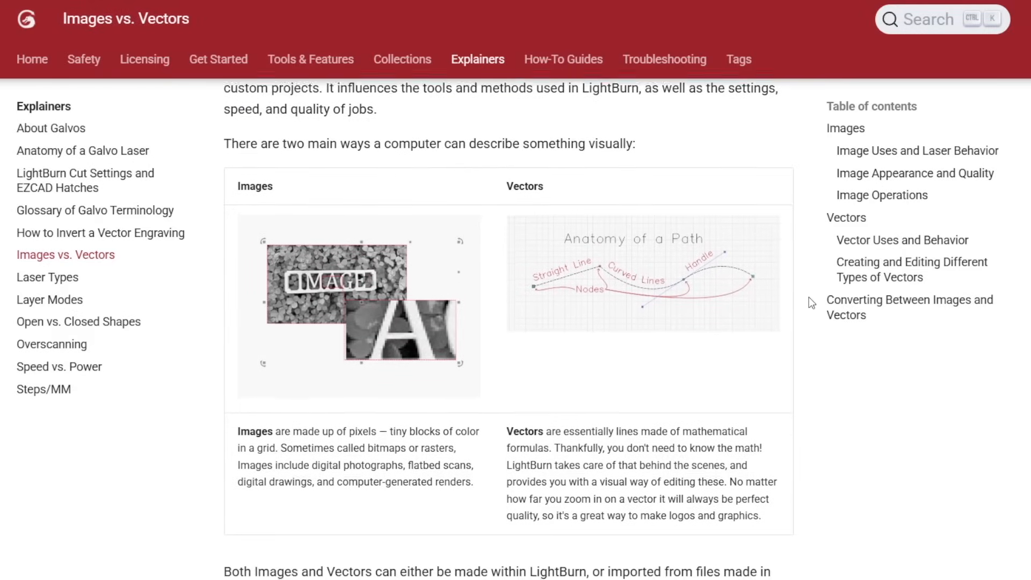
{"action": "scroll", "scroll_direction": "down", "scroll_amount": 3}
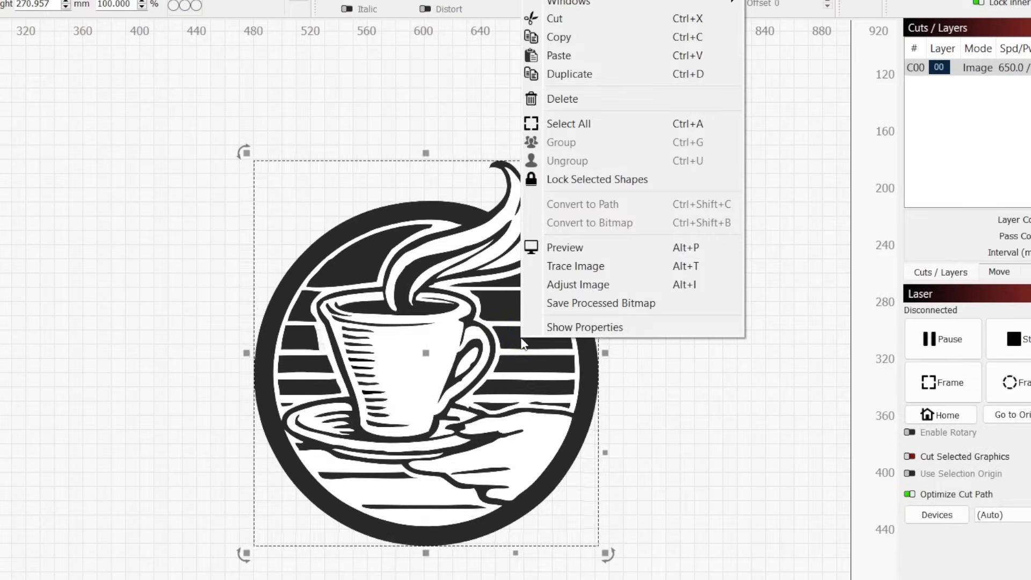
{"action": "mouse_move", "coordinate": [575, 266]}
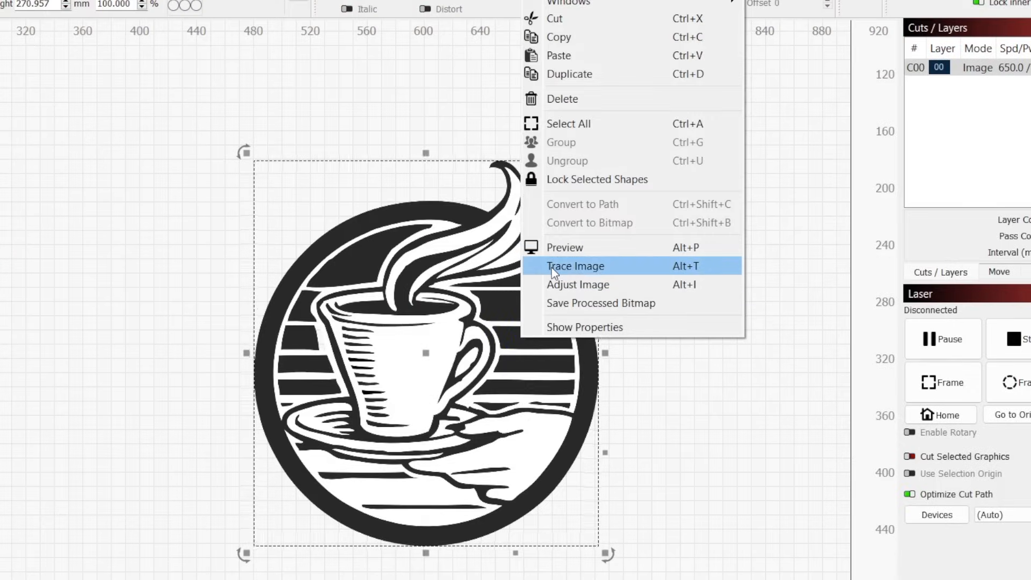
Open the Trace Image settings for the coffee cup image
{"action": "left_click", "coordinate": [574, 265]}
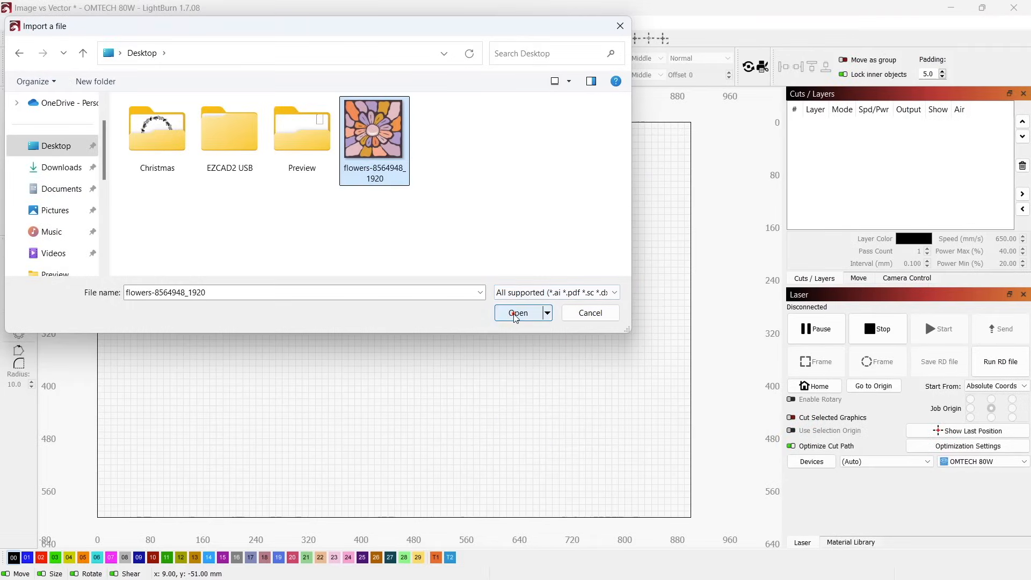
Import flowers-8564948_1920 onto the canvas and open its Trace Image settings
{"action": "left_click", "coordinate": [517, 313]}
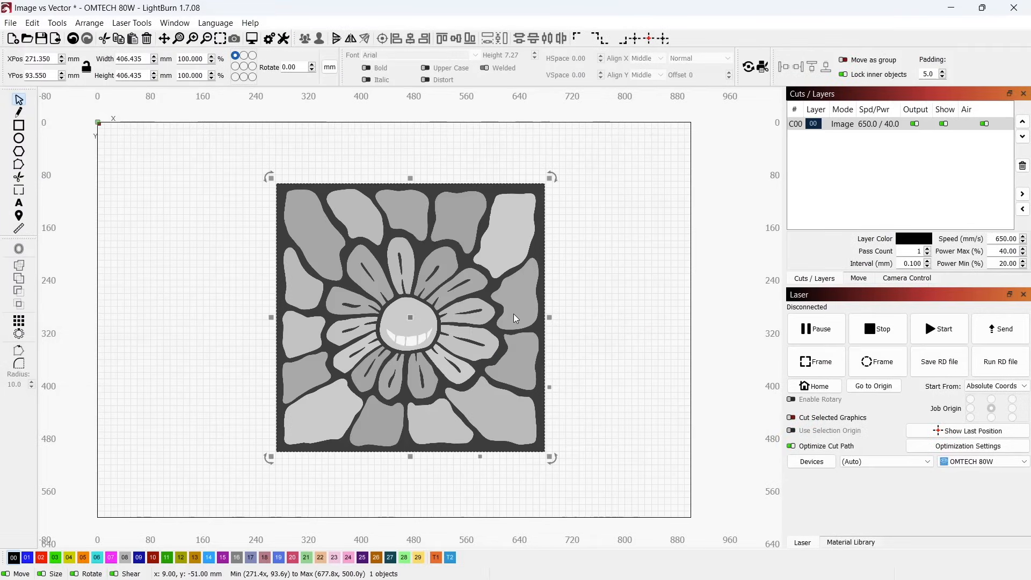
{"action": "mouse_move", "coordinate": [444, 314]}
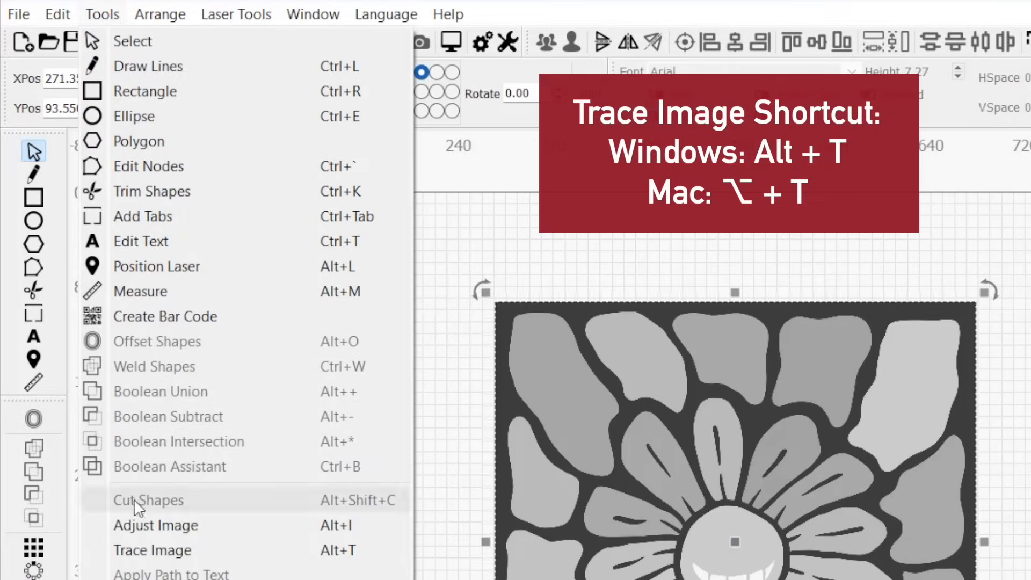
{"action": "left_click", "coordinate": [152, 550]}
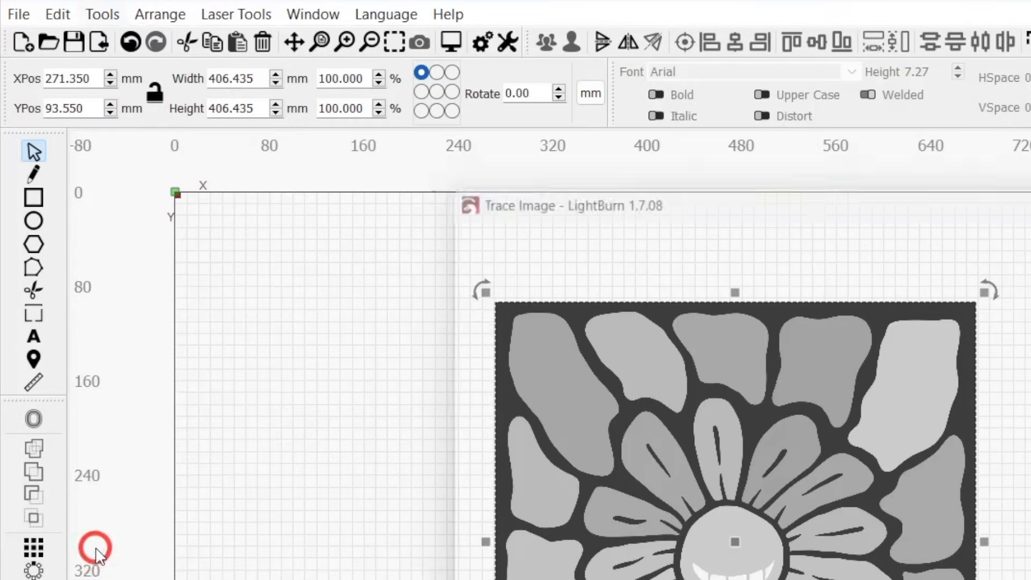
{"action": "right_click", "coordinate": [352, 385]}
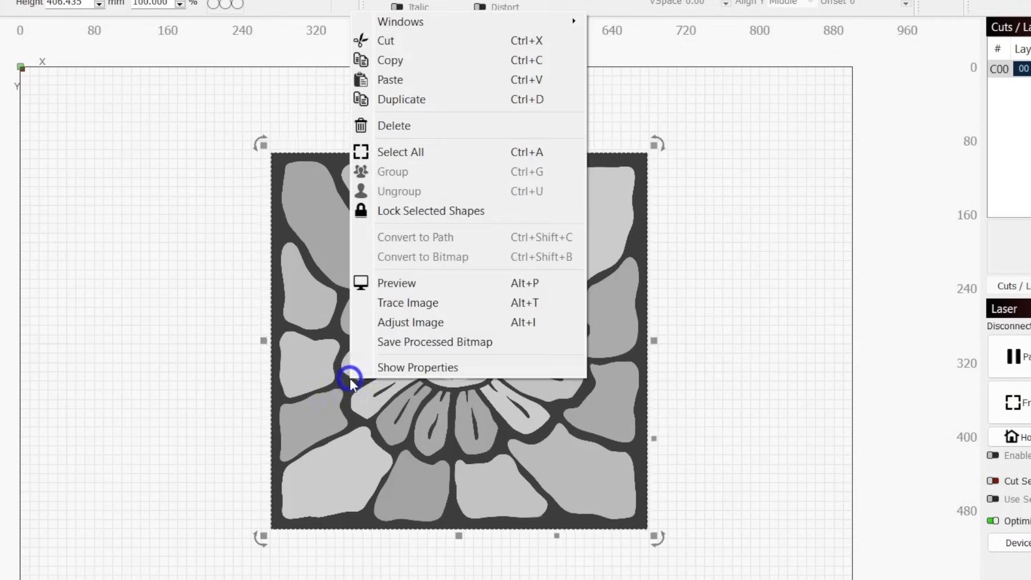
{"action": "mouse_move", "coordinate": [410, 323]}
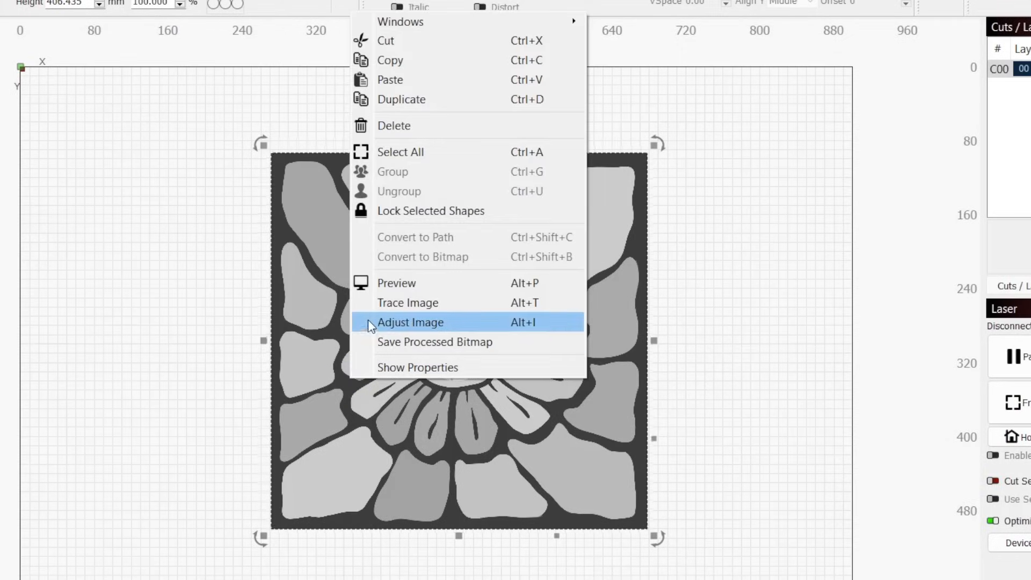
{"action": "left_click", "coordinate": [408, 303]}
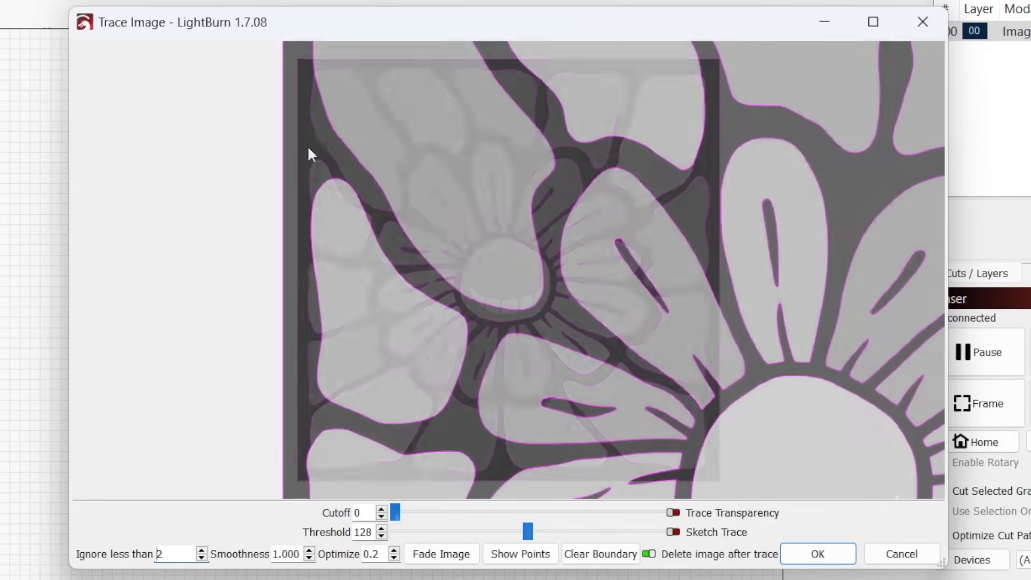
Raise the flower trace's Cutoff slider from 0 to about 58
{"action": "left_click_drag", "start_coordinate": [396, 513], "coordinate": [413, 513]}
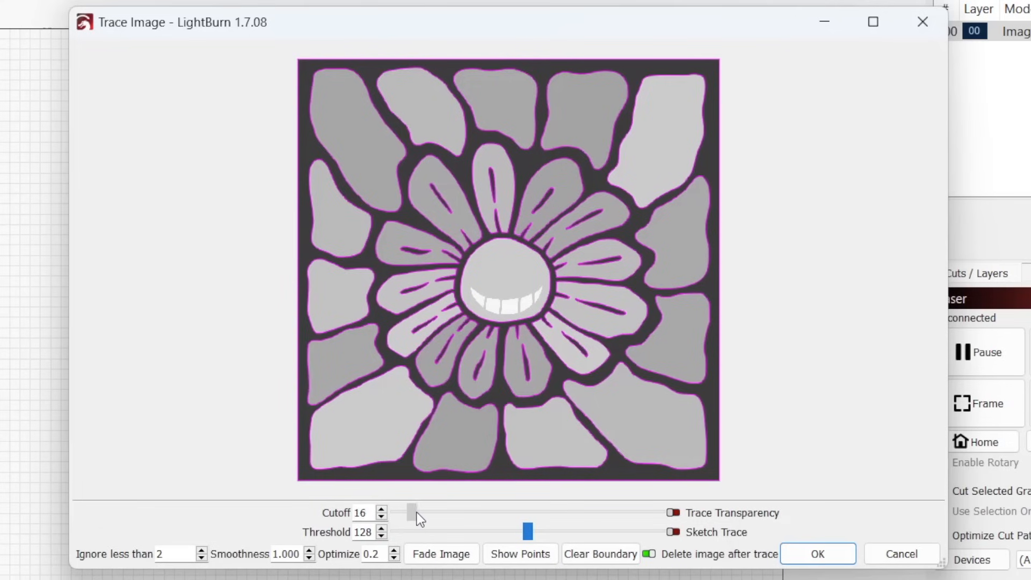
{"action": "left_click_drag", "start_coordinate": [413, 511], "coordinate": [457, 512]}
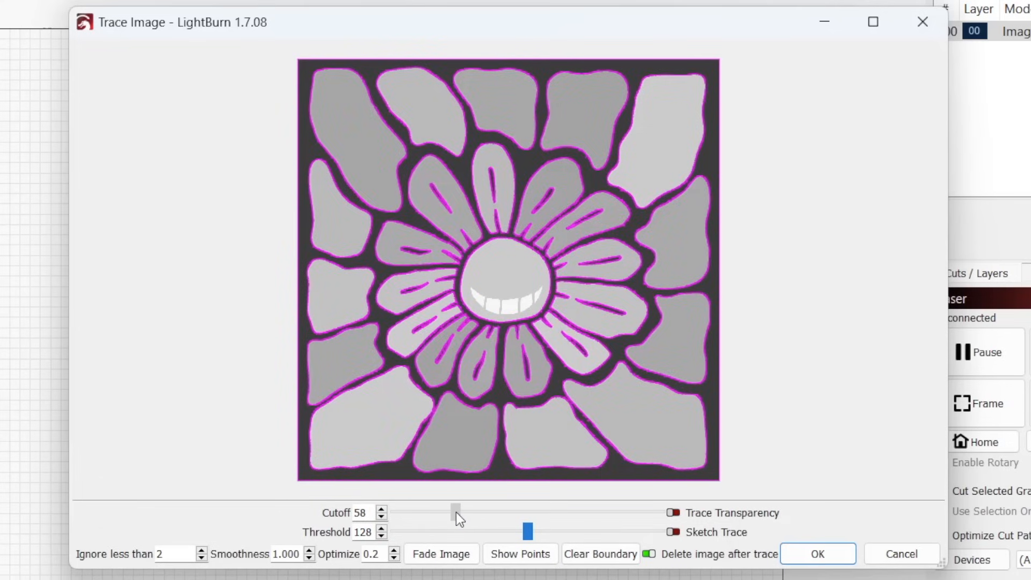
{"action": "left_click_drag", "start_coordinate": [456, 512], "coordinate": [457, 512]}
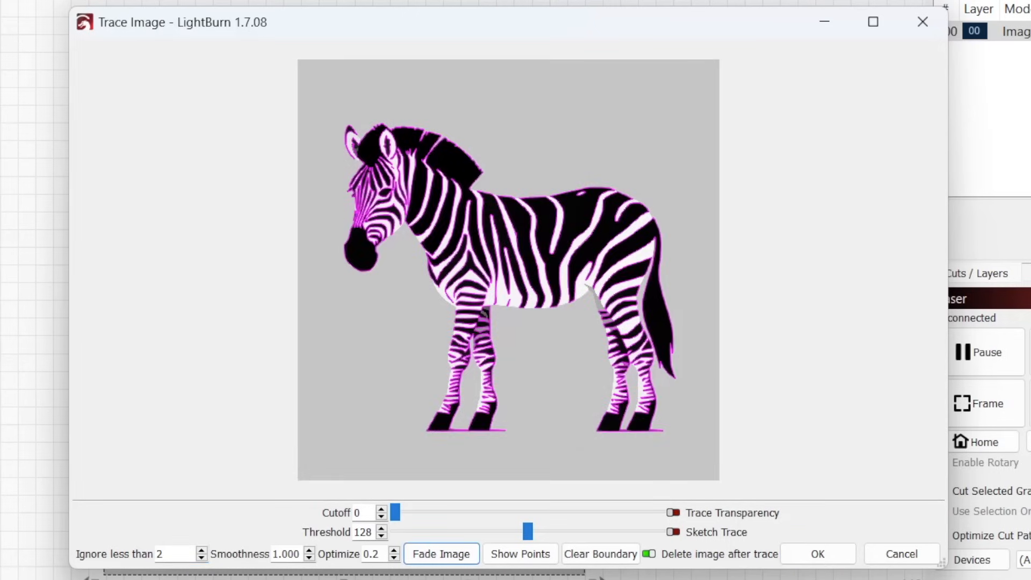
Toggle Fade Image on the zebra and compass previews, then show points on the heart
{"action": "left_click", "coordinate": [441, 553]}
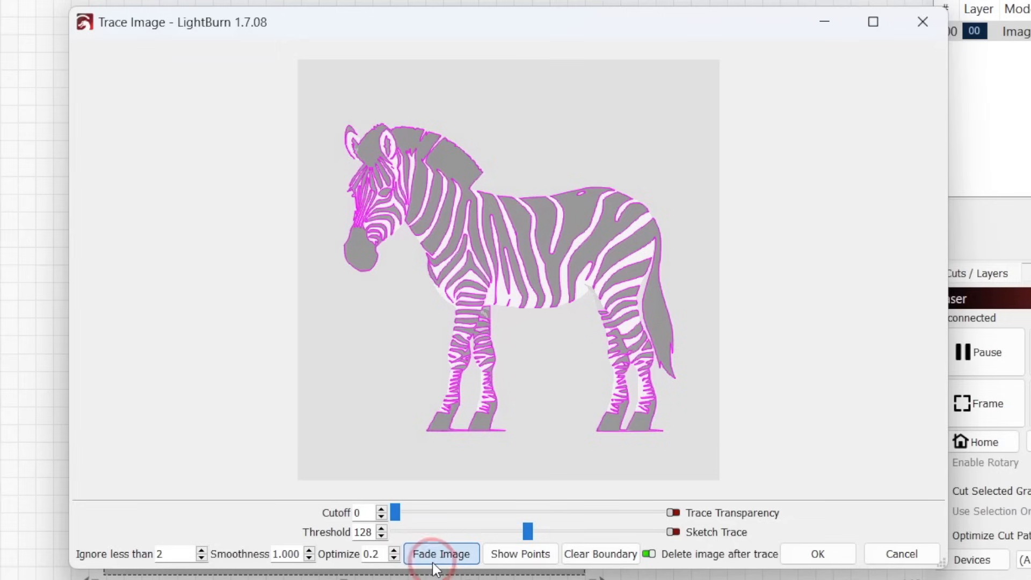
{"action": "left_click", "coordinate": [441, 554]}
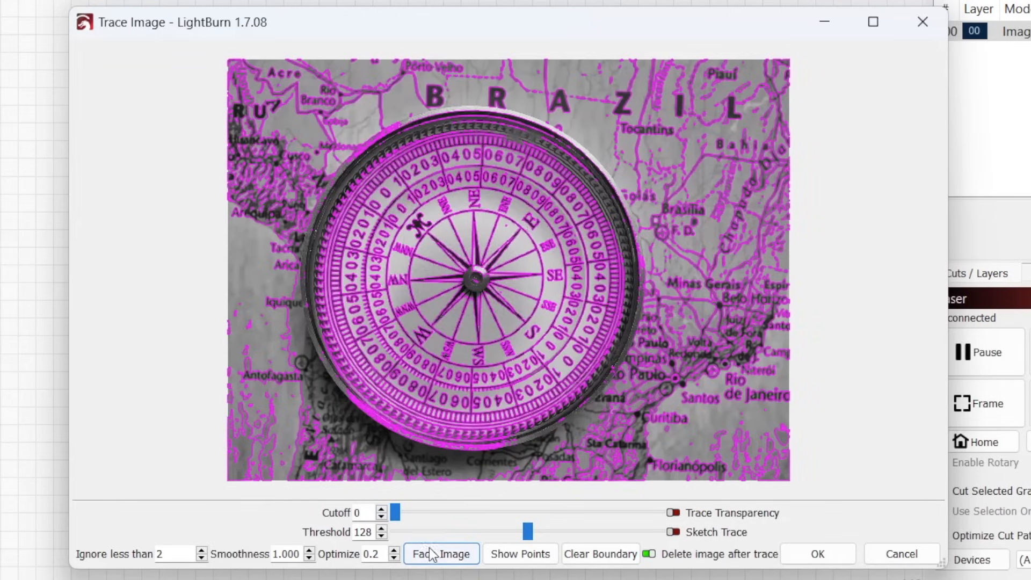
{"action": "left_click", "coordinate": [441, 553]}
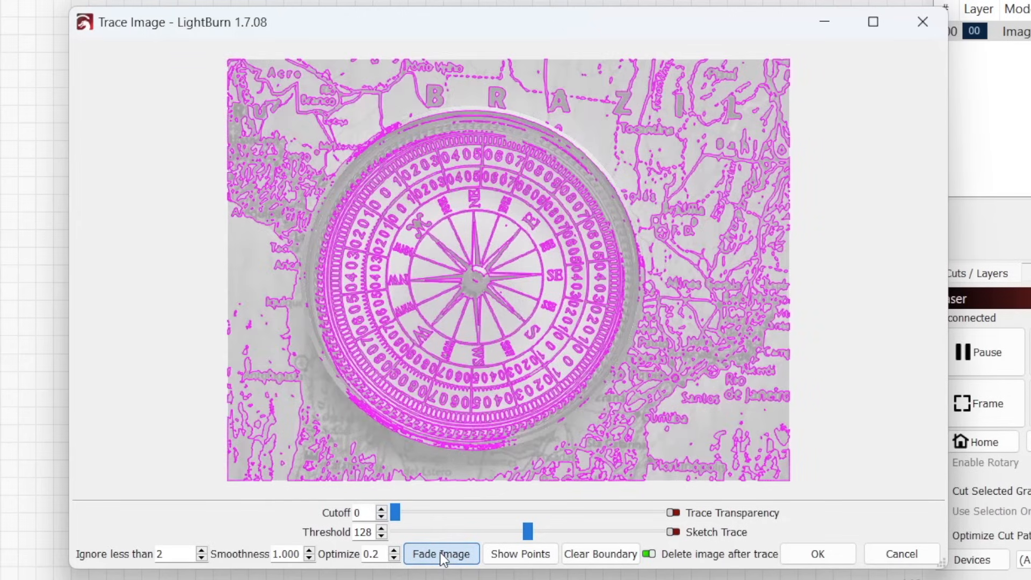
{"action": "left_click", "coordinate": [442, 553]}
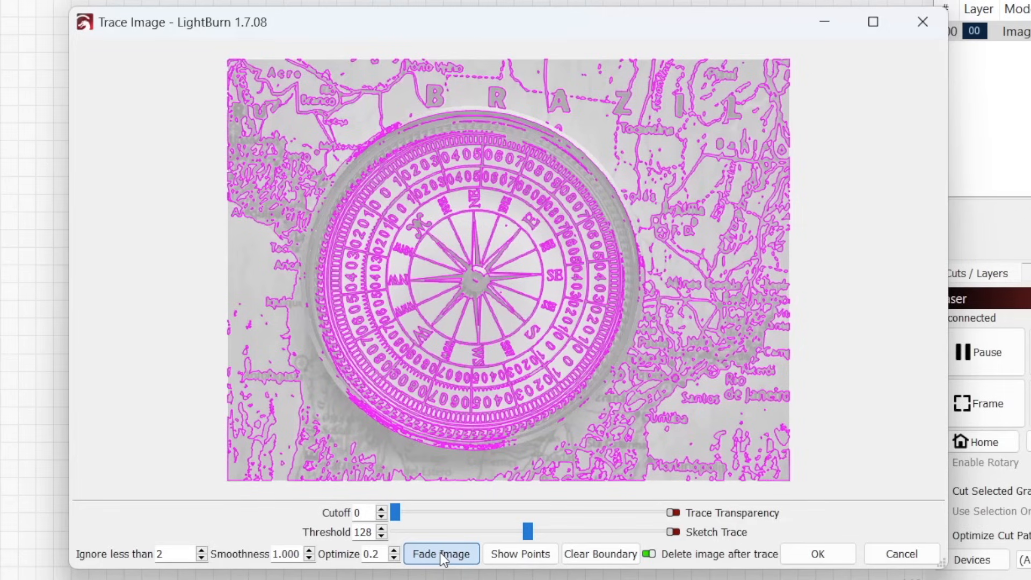
{"action": "left_click", "coordinate": [441, 553]}
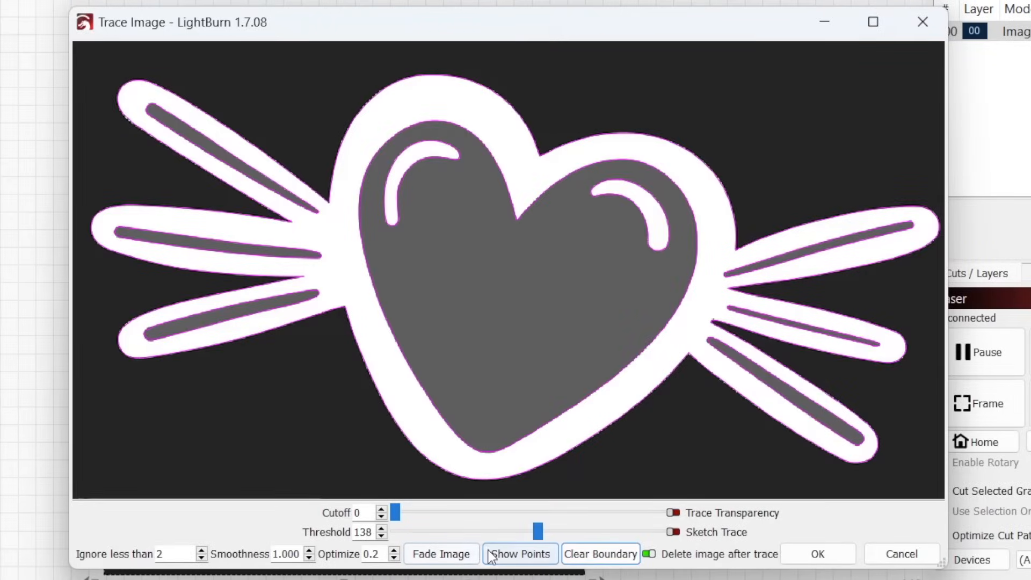
{"action": "left_click", "coordinate": [519, 554]}
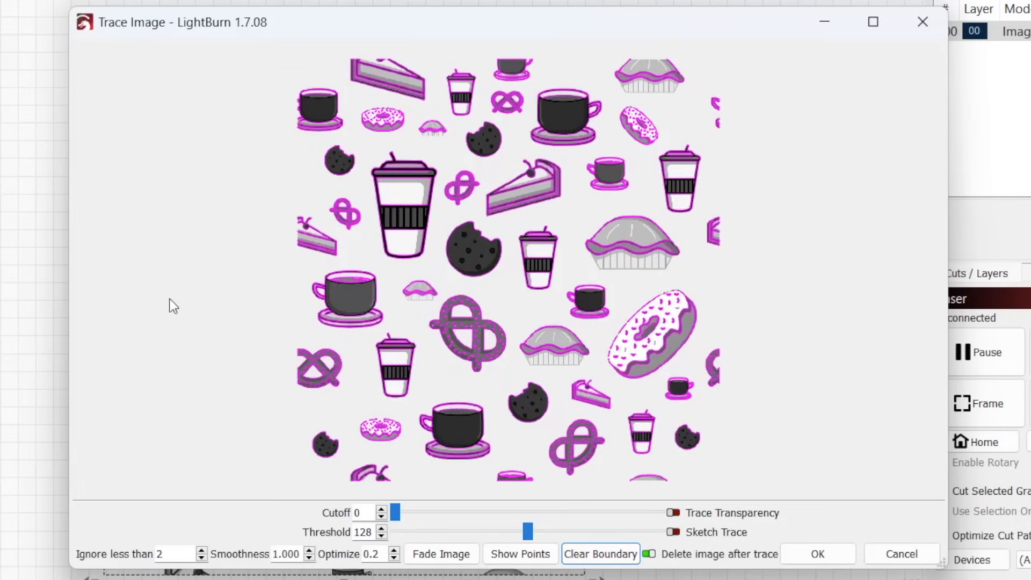
{"action": "mouse_move", "coordinate": [522, 310]}
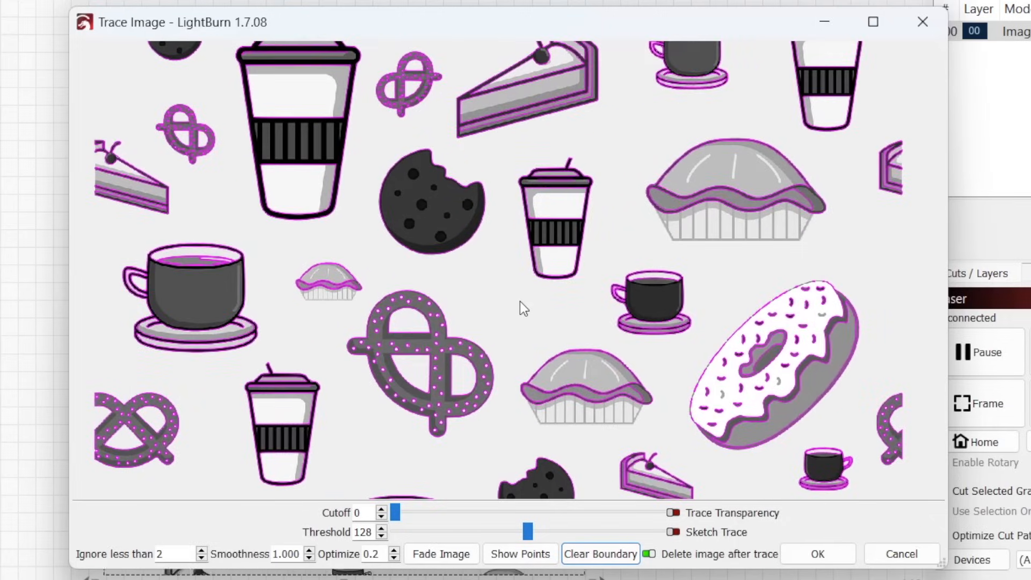
{"action": "mouse_move", "coordinate": [502, 145]}
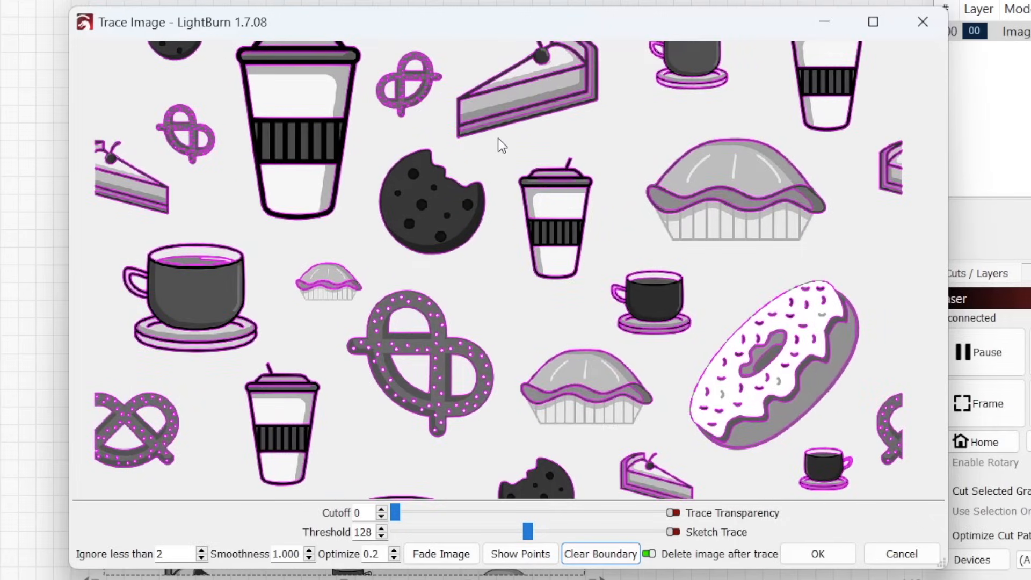
Limit the bakery pattern trace to the coffee cup with a boundary, then clear it
{"action": "left_click_drag", "start_coordinate": [499, 138], "coordinate": [594, 279]}
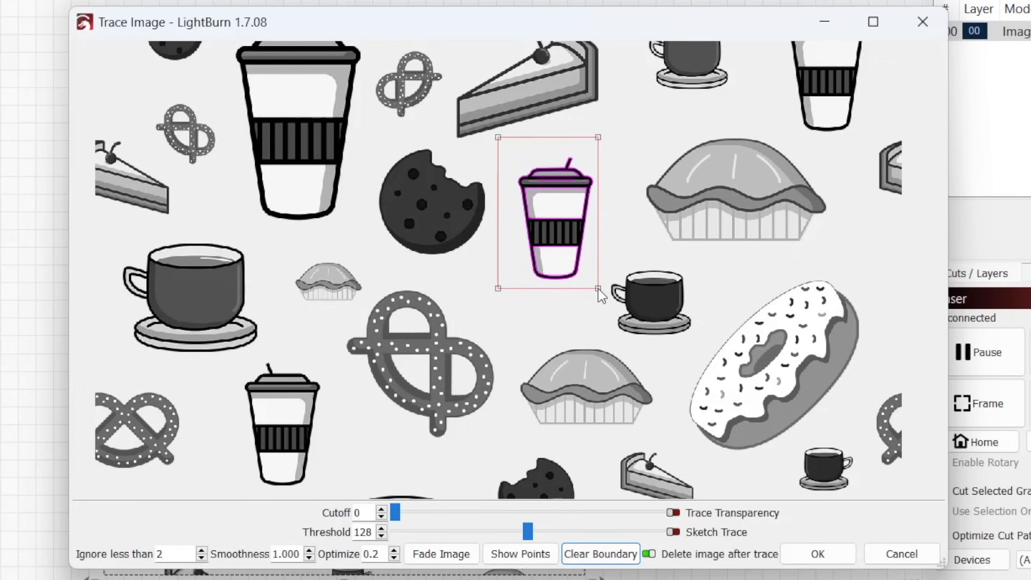
{"action": "mouse_move", "coordinate": [357, 148]}
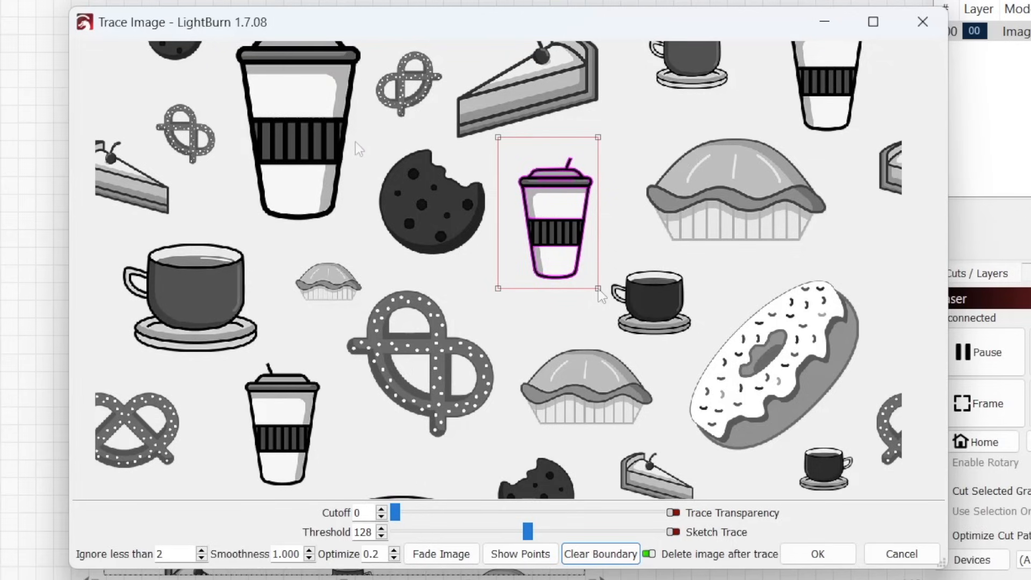
{"action": "left_click", "coordinate": [427, 197]}
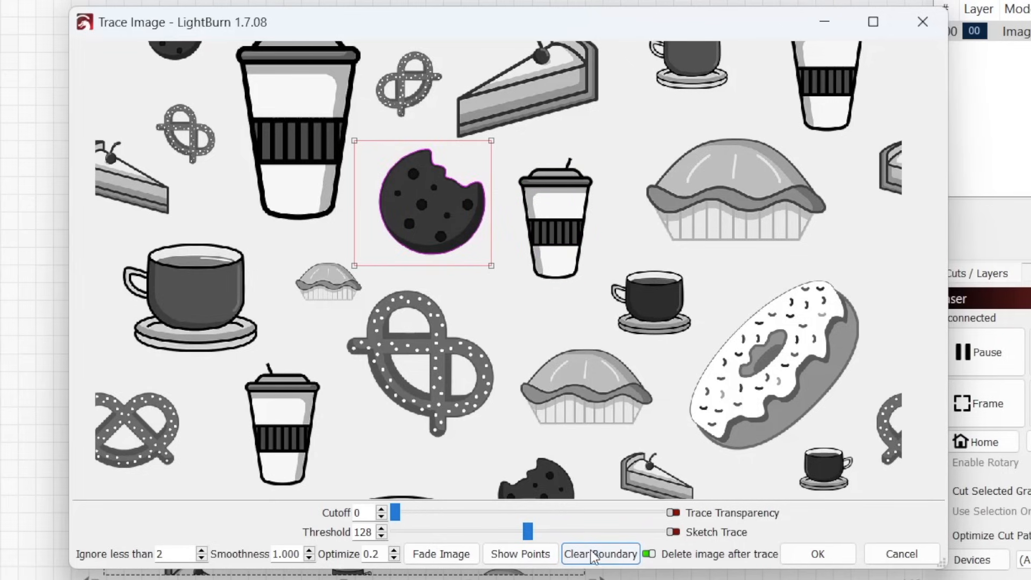
{"action": "left_click", "coordinate": [599, 554]}
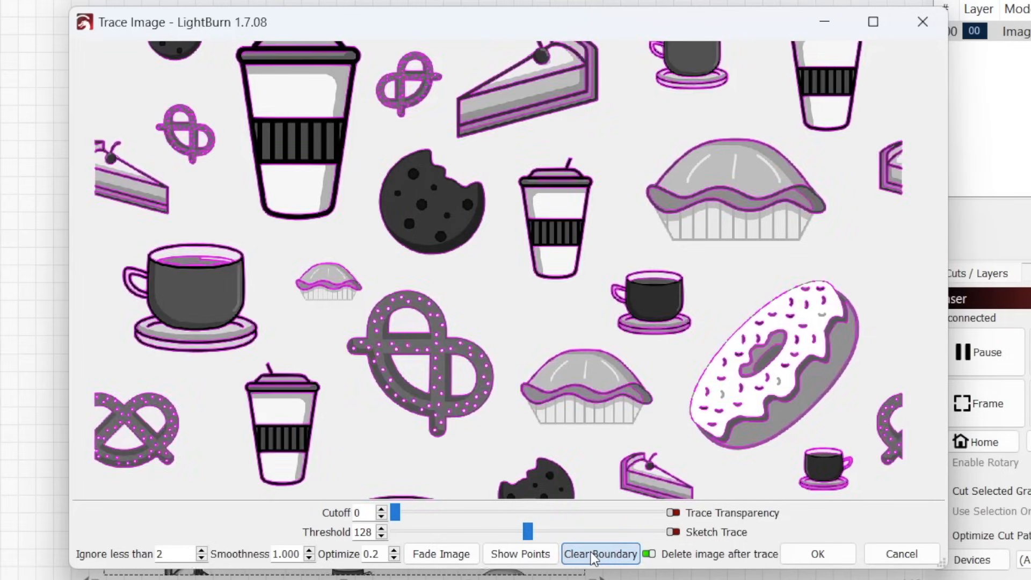
{"action": "left_click", "coordinate": [600, 553]}
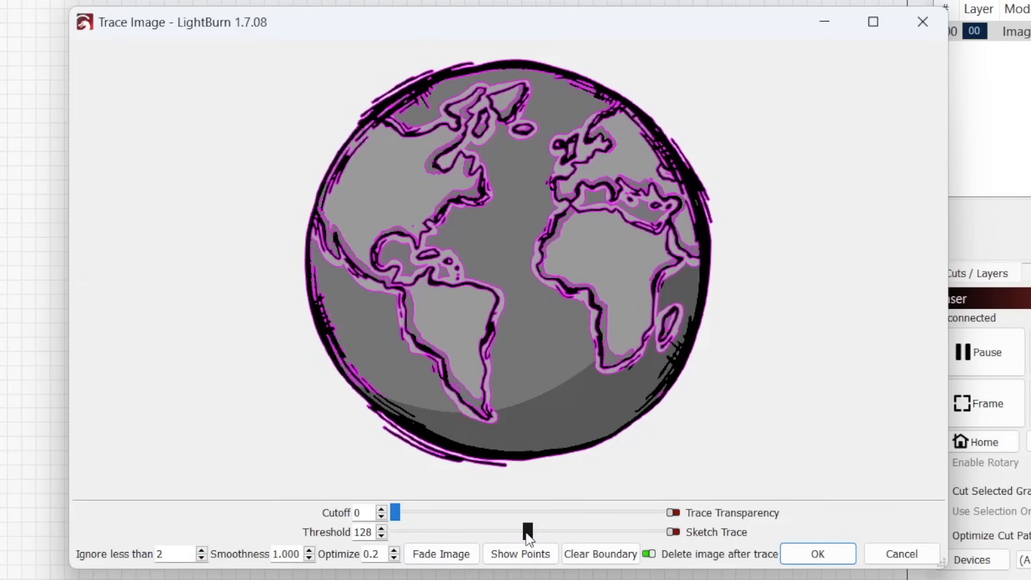
Raise the globe trace's Threshold to about 193 and adjust its Cutoff
{"action": "left_click_drag", "start_coordinate": [527, 532], "coordinate": [562, 533]}
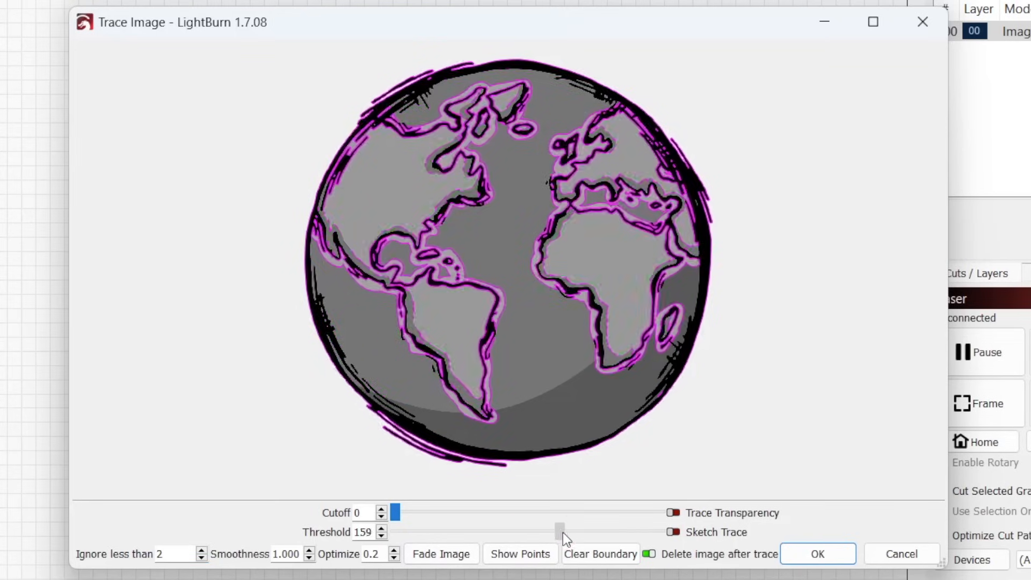
{"action": "left_click_drag", "start_coordinate": [563, 532], "coordinate": [595, 532]}
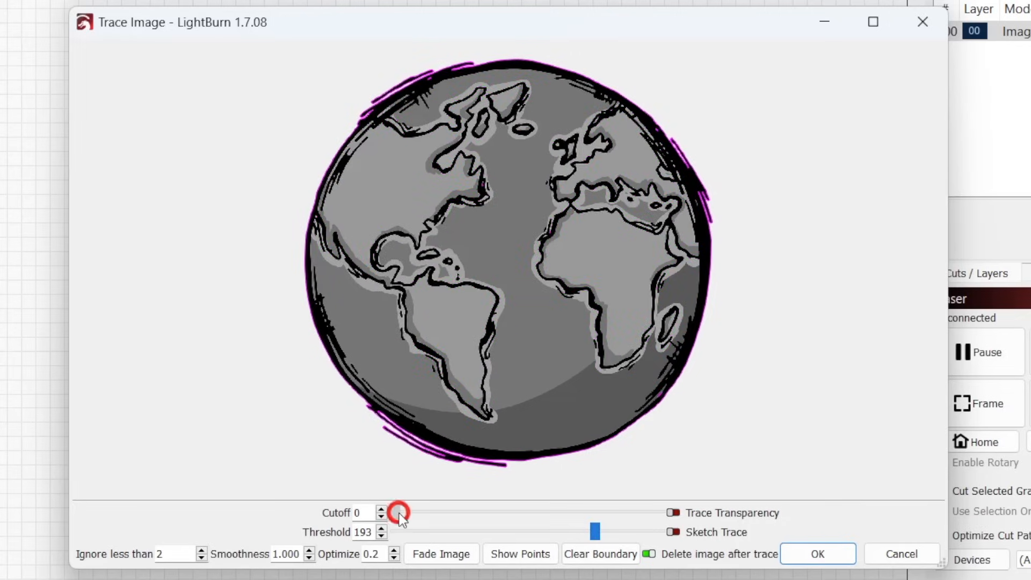
{"action": "left_click_drag", "start_coordinate": [400, 512], "coordinate": [430, 512]}
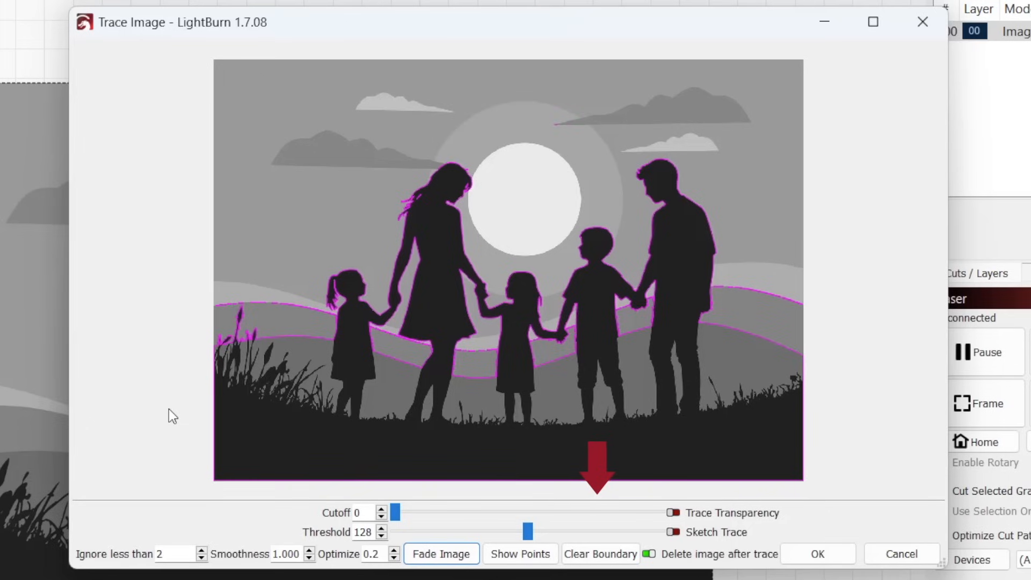
Set the family silhouette's Threshold to 168 and Cutoff to 30
{"action": "left_click_drag", "start_coordinate": [528, 531], "coordinate": [526, 531]}
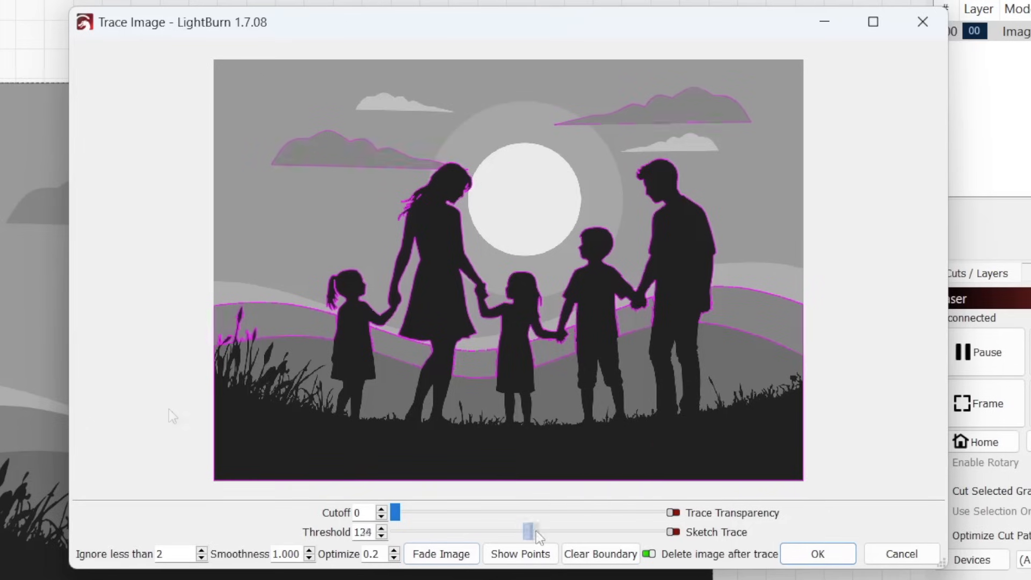
{"action": "left_click_drag", "start_coordinate": [533, 531], "coordinate": [567, 530]}
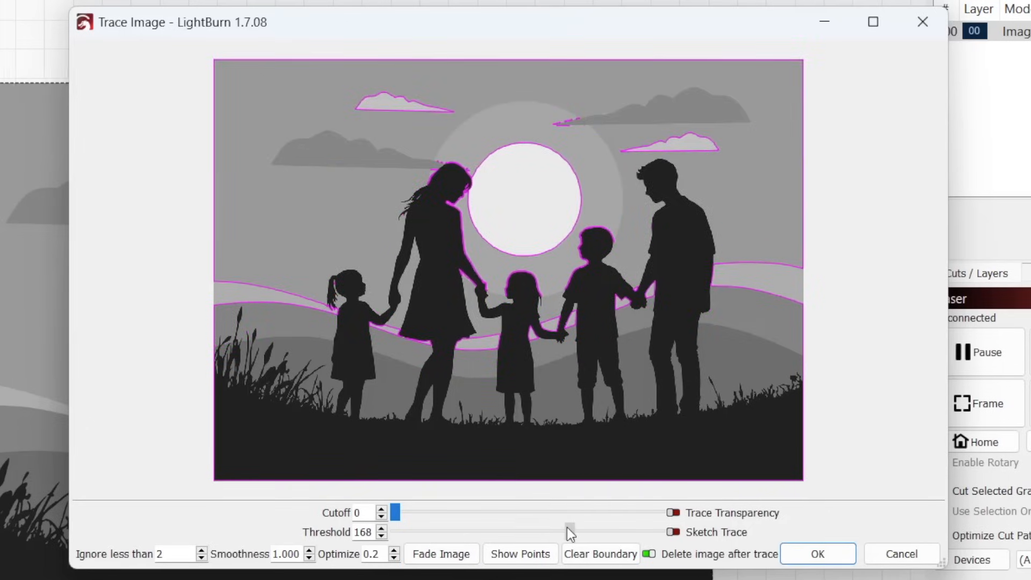
{"action": "left_click_drag", "start_coordinate": [394, 512], "coordinate": [431, 512]}
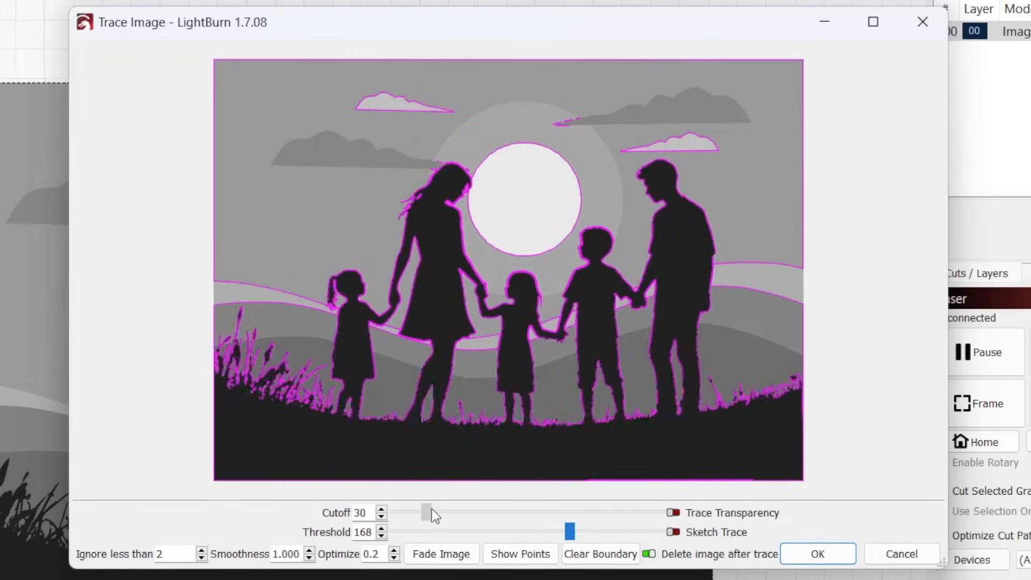
{"action": "left_click_drag", "start_coordinate": [425, 512], "coordinate": [442, 512]}
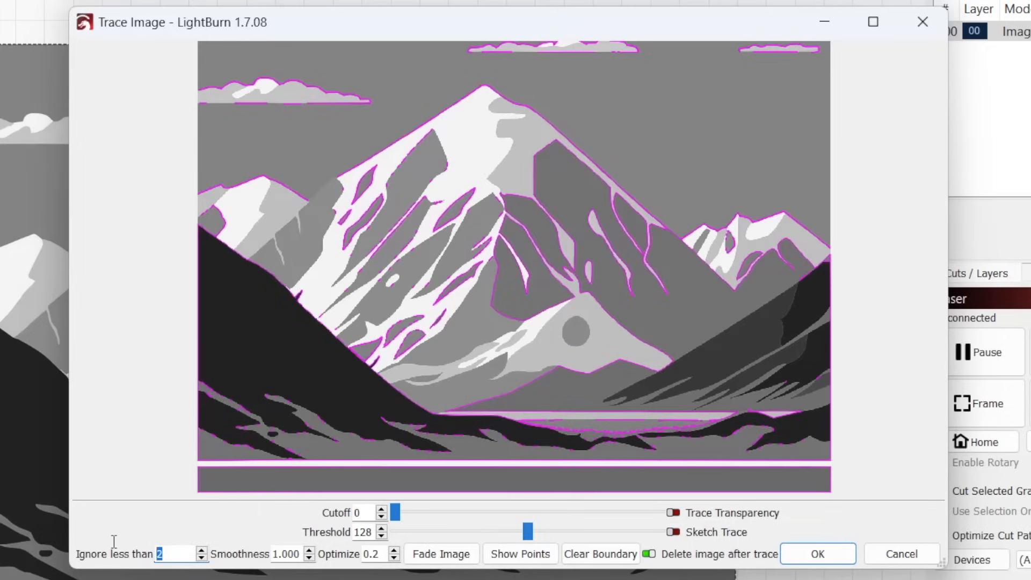
Set Ignore less than to 10, then step it up to 15 and 20
{"action": "type", "text": "10"}
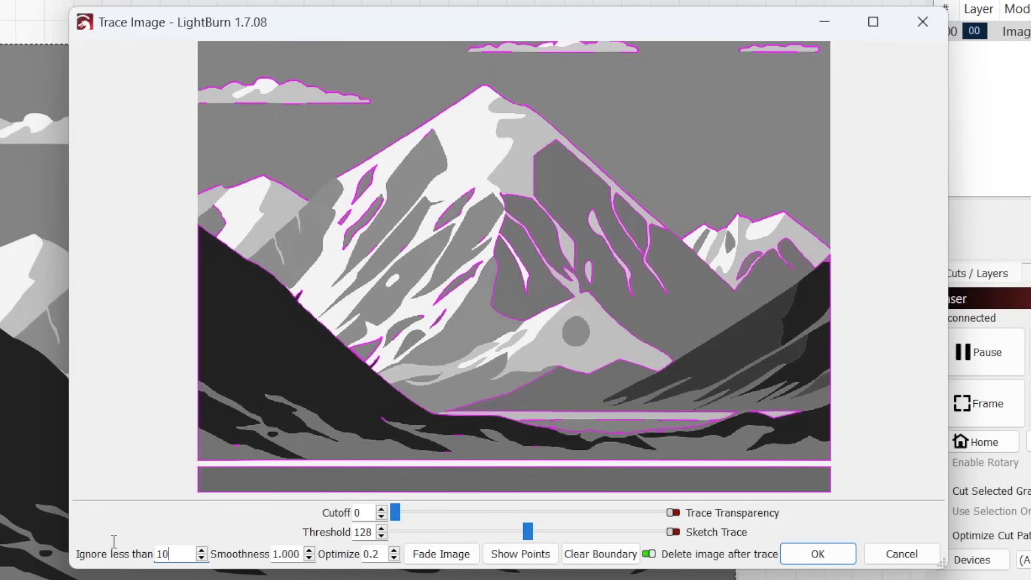
{"action": "left_click", "coordinate": [200, 548]}
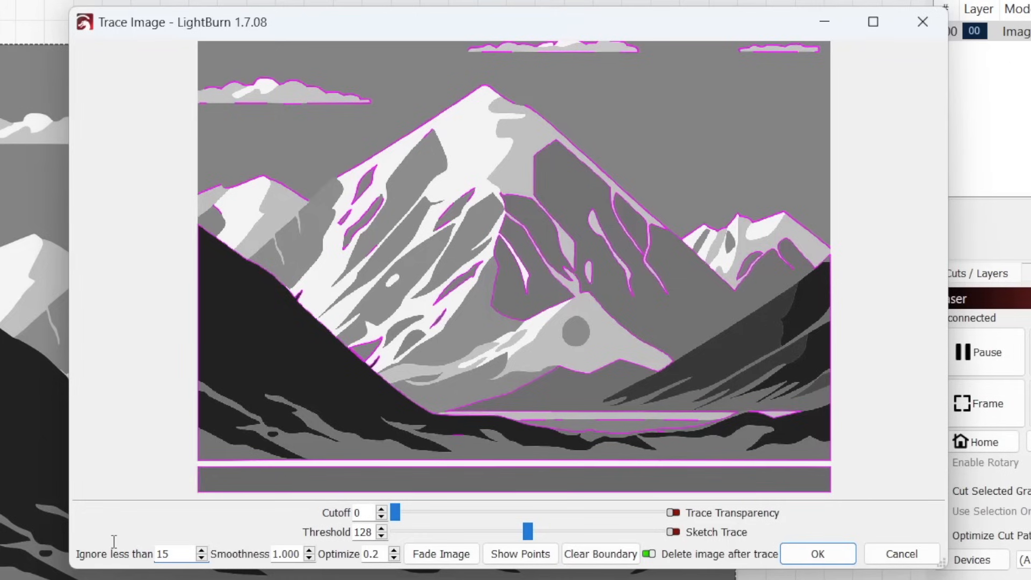
{"action": "left_click", "coordinate": [201, 550]}
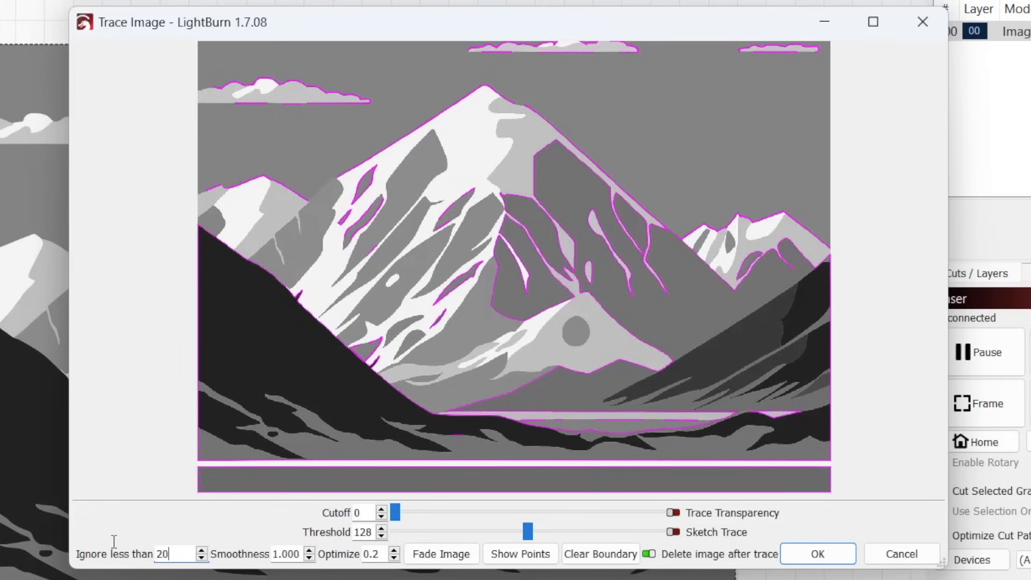
{"action": "left_click", "coordinate": [440, 553]}
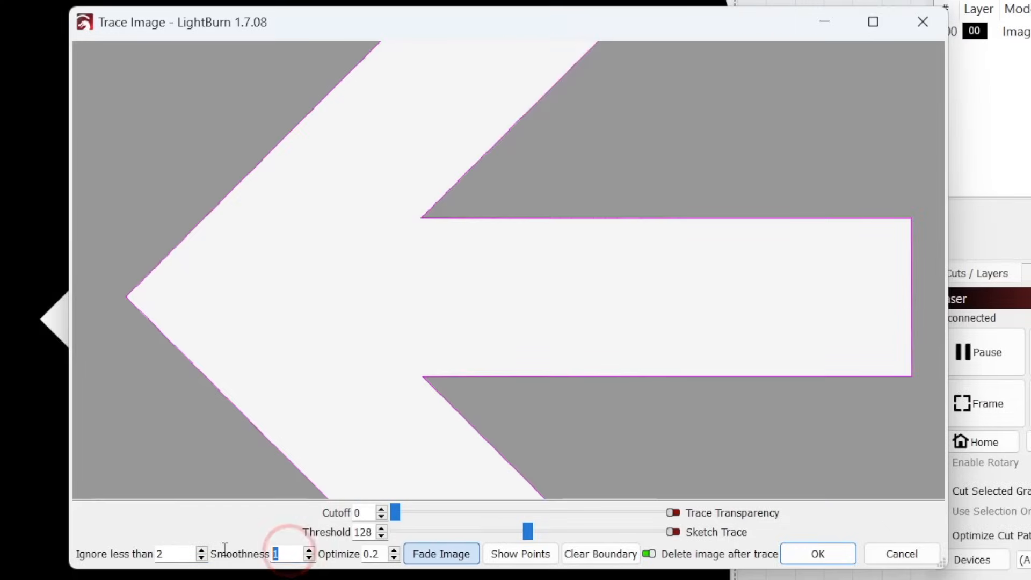
Set the arrow trace's Smoothness to 0 for sharp corners, then back to 1
{"action": "left_click", "coordinate": [307, 558]}
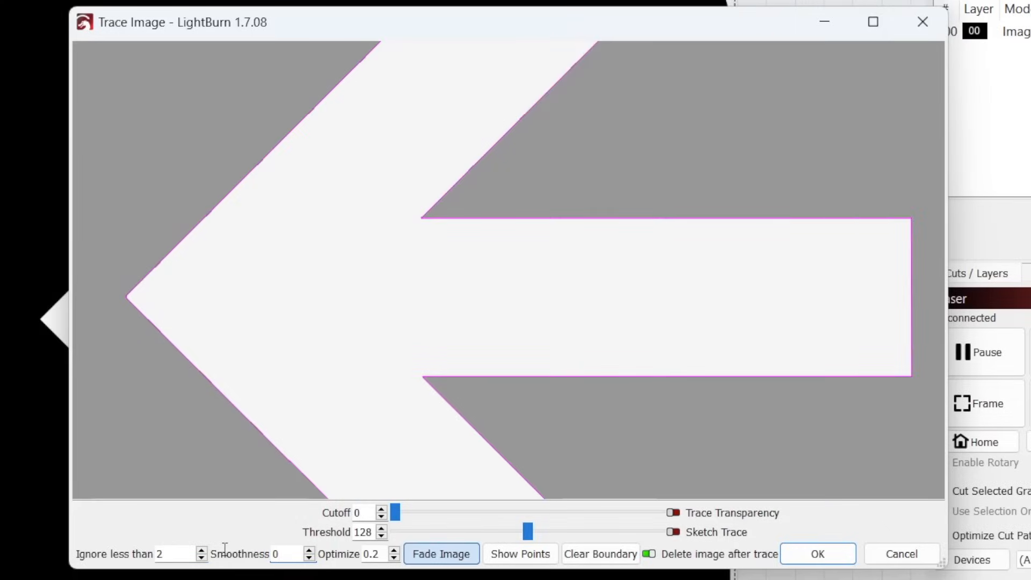
{"action": "left_click", "coordinate": [283, 553]}
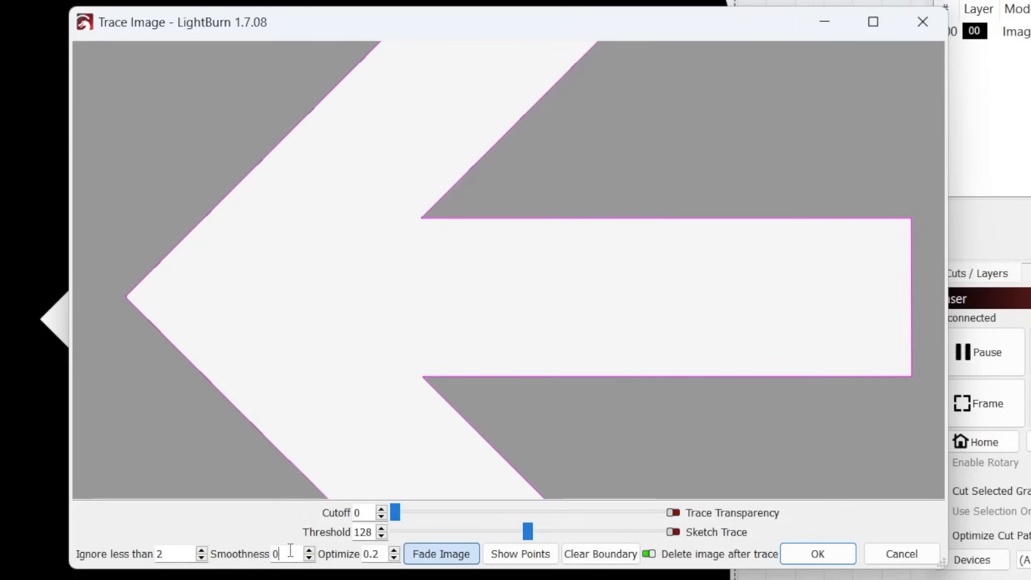
{"action": "type", "text": "1.0"}
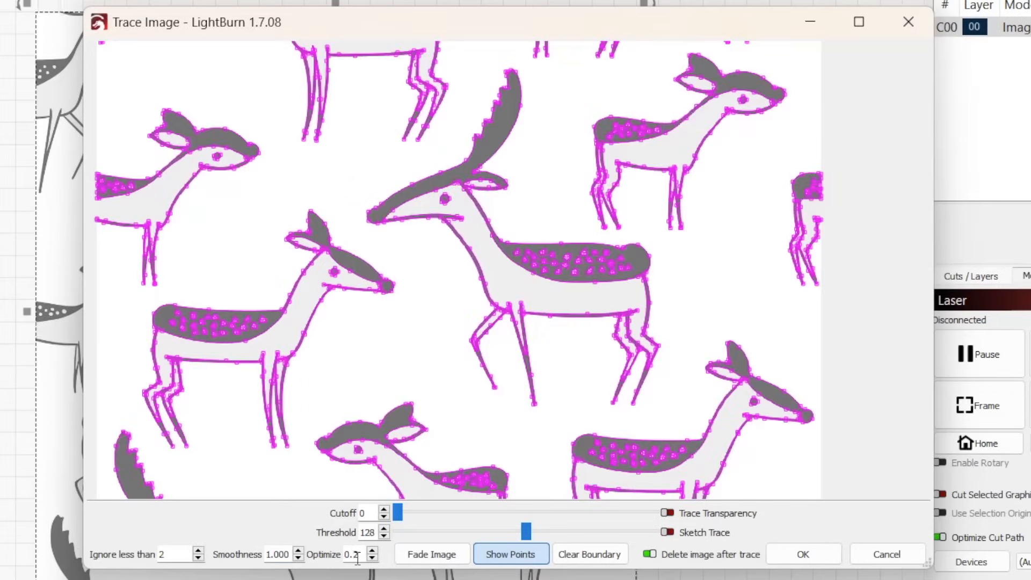
Set the deer trace's Optimize value to 0, then back to 0.2
{"action": "type", "text": "0"}
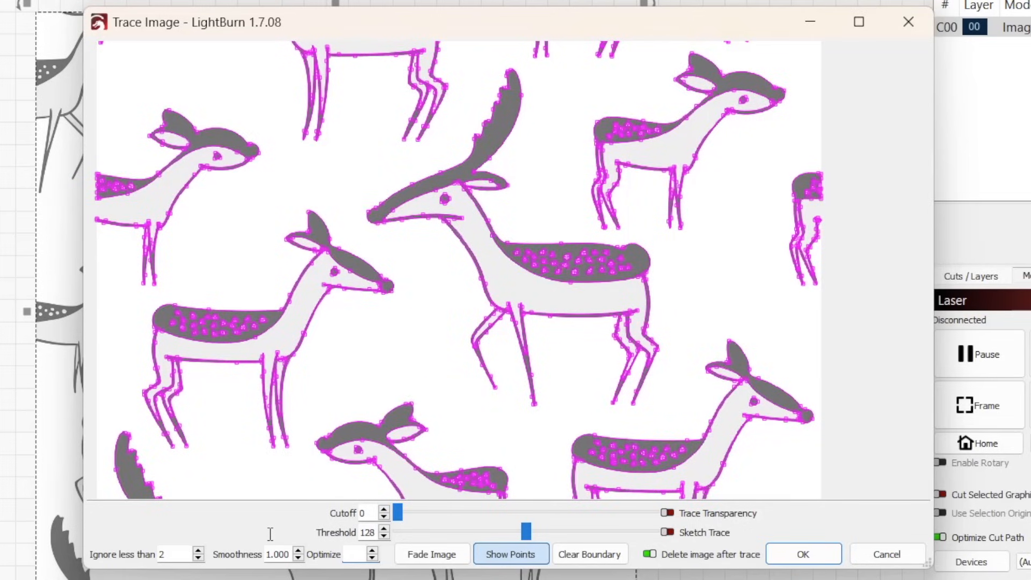
{"action": "type", "text": "0.2"}
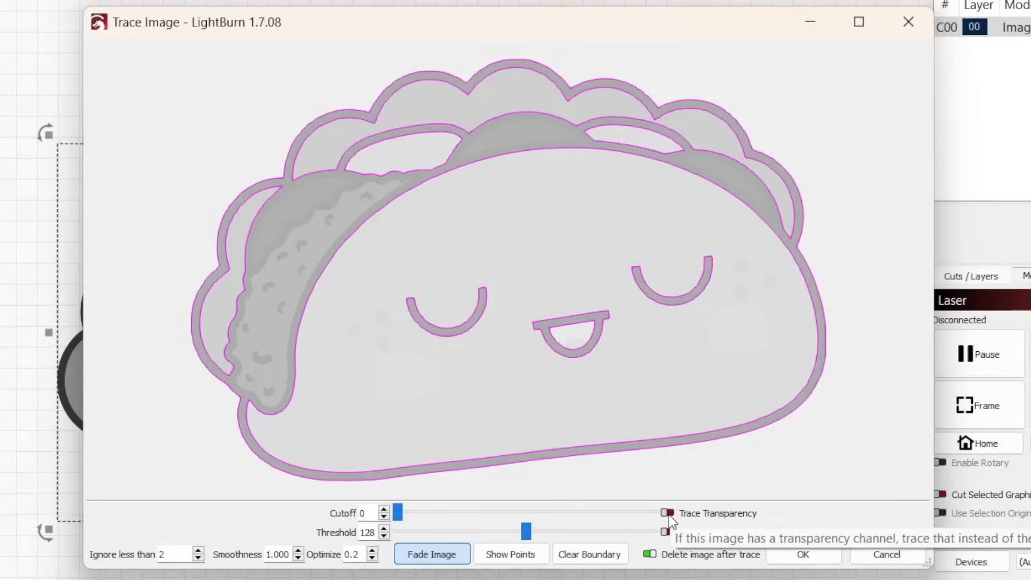
Switch the faded taco trace to use its transparency channel instead of brightness
{"action": "left_click", "coordinate": [665, 513]}
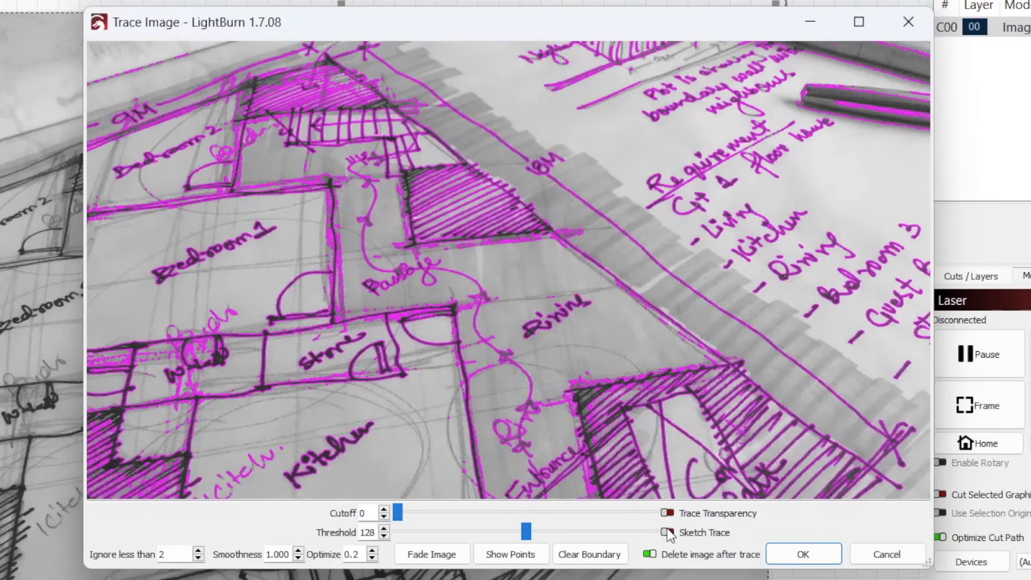
Toggle Sketch Trace on to preview the floor-plan sketch, then turn it back off
{"action": "left_click", "coordinate": [667, 532]}
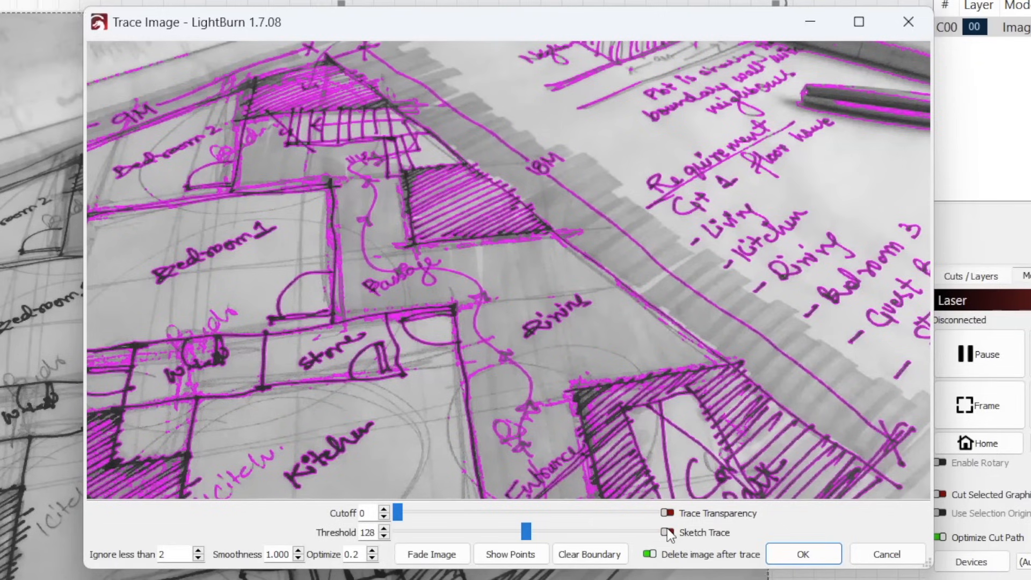
{"action": "left_click", "coordinate": [667, 532]}
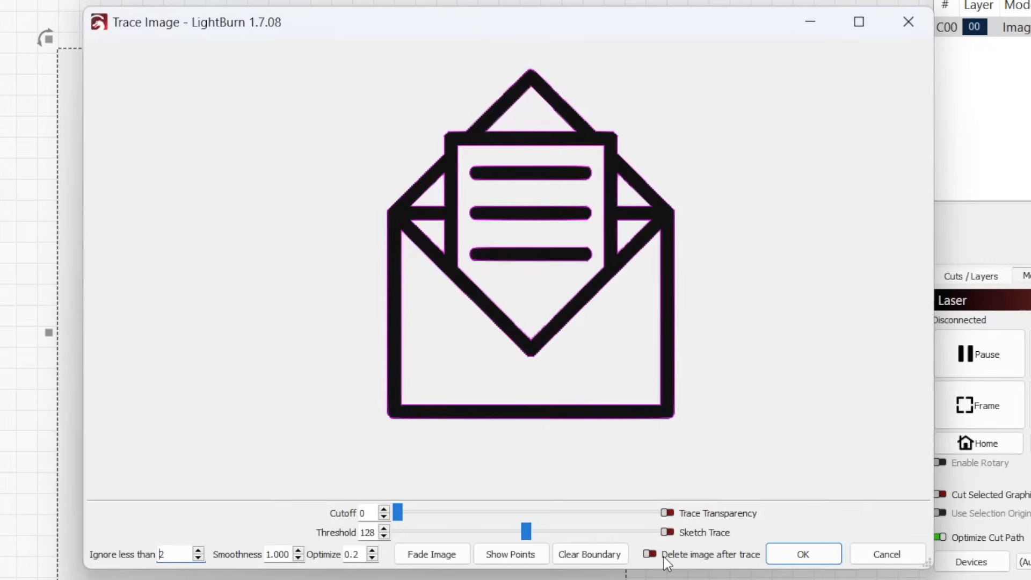
{"action": "mouse_move", "coordinate": [650, 554]}
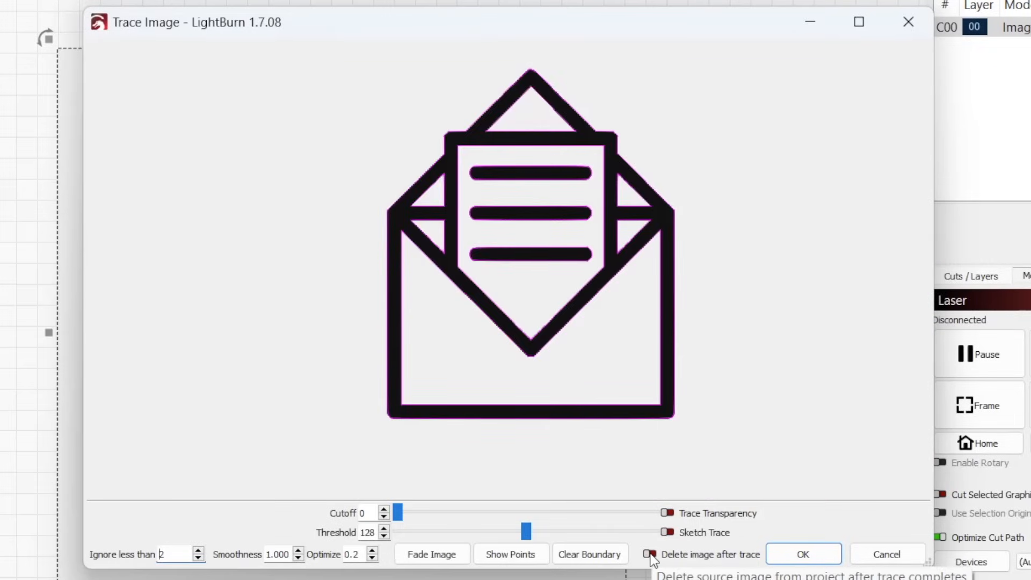
Enable Delete image after trace and accept the envelope trace to create vector outlines
{"action": "left_click", "coordinate": [649, 554]}
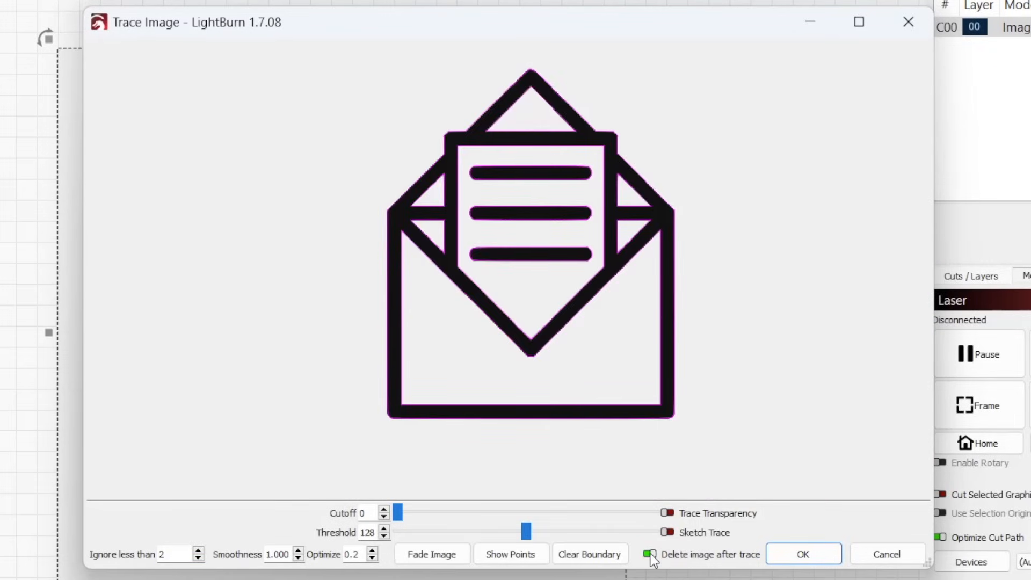
{"action": "left_click", "coordinate": [650, 553]}
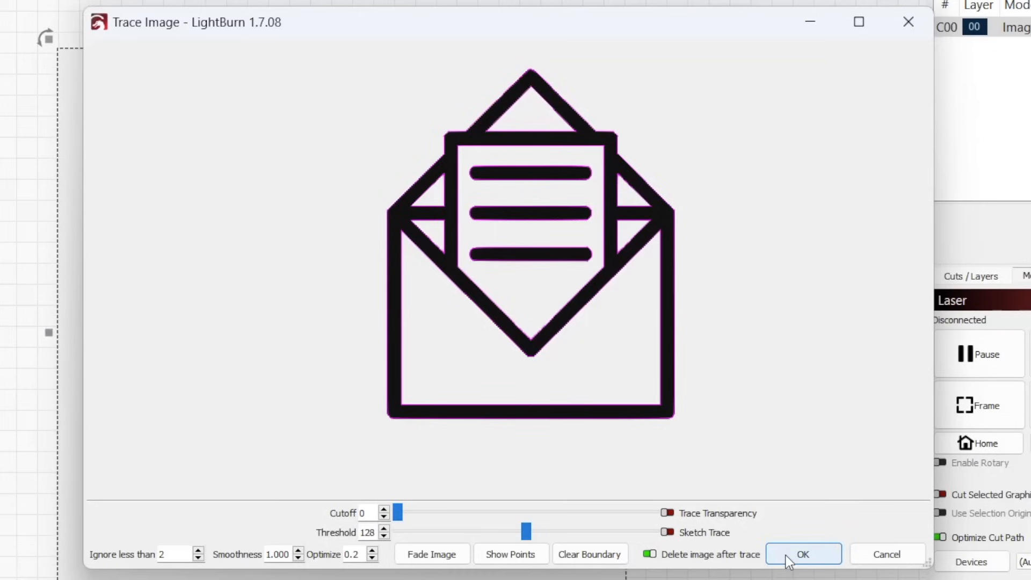
{"action": "left_click", "coordinate": [803, 554]}
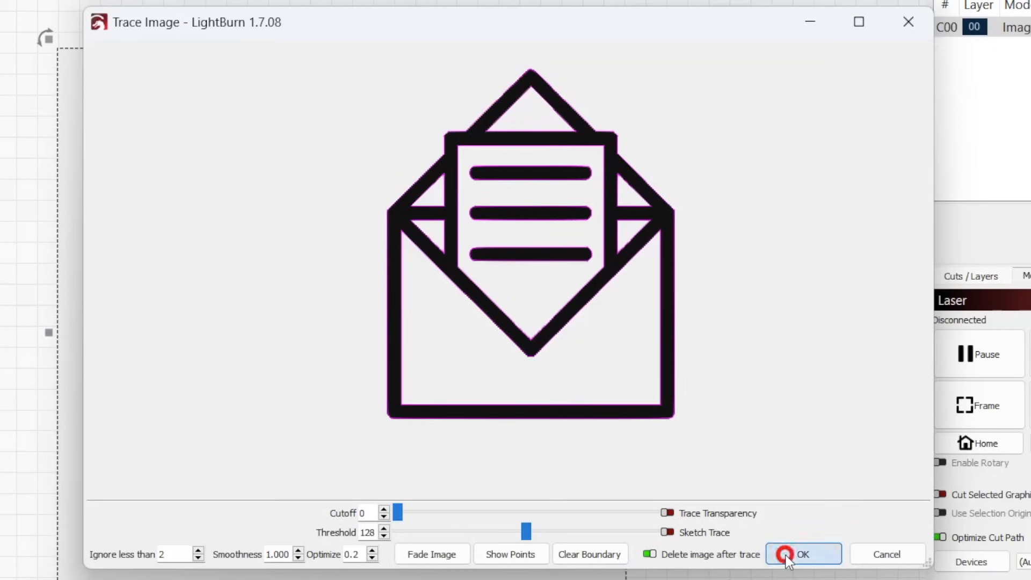
{"action": "left_click", "coordinate": [801, 553]}
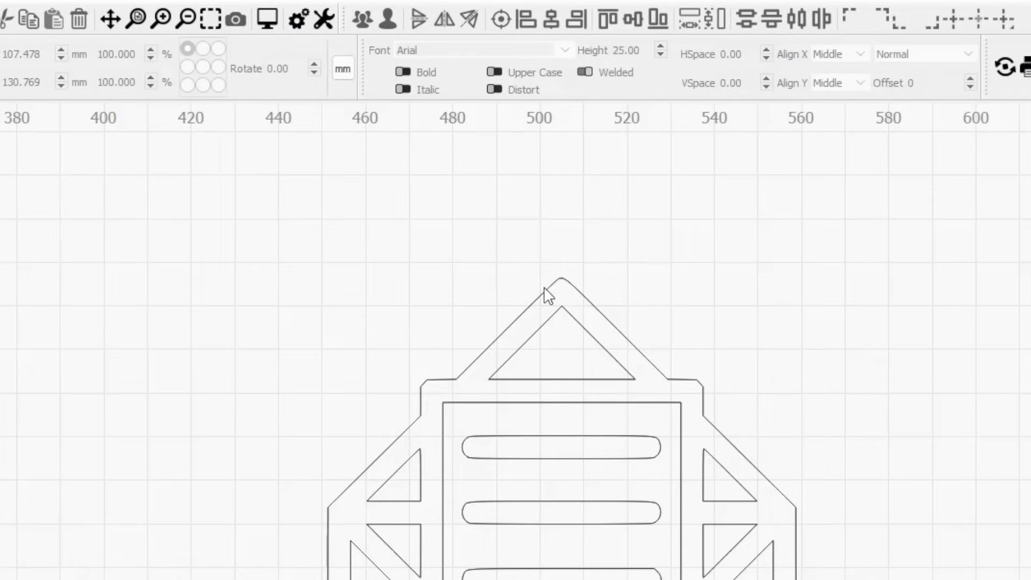
{"action": "left_click", "coordinate": [549, 303]}
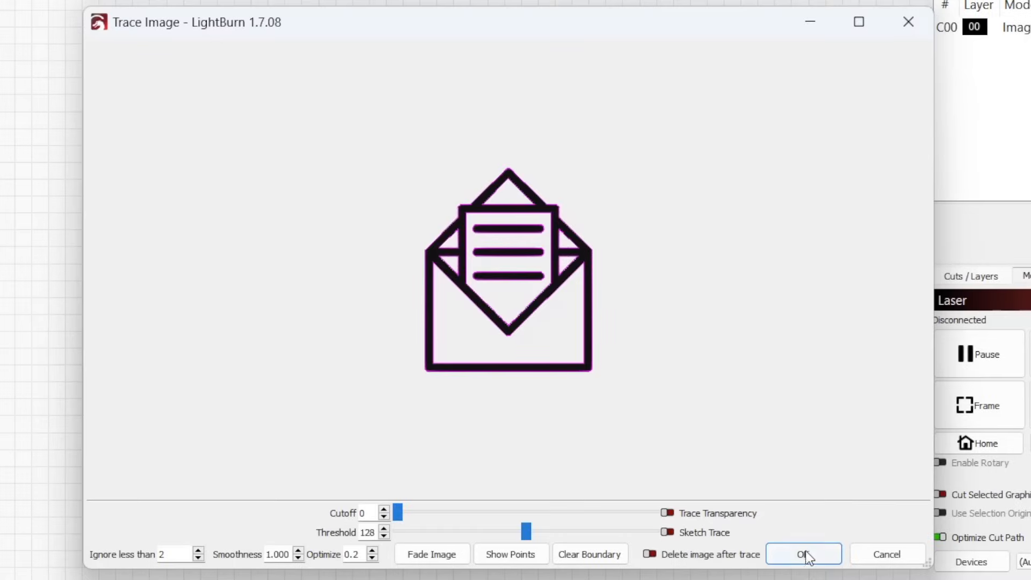
Accept the envelope trace again with image deletion switched off, keeping the source image
{"action": "left_click", "coordinate": [802, 554]}
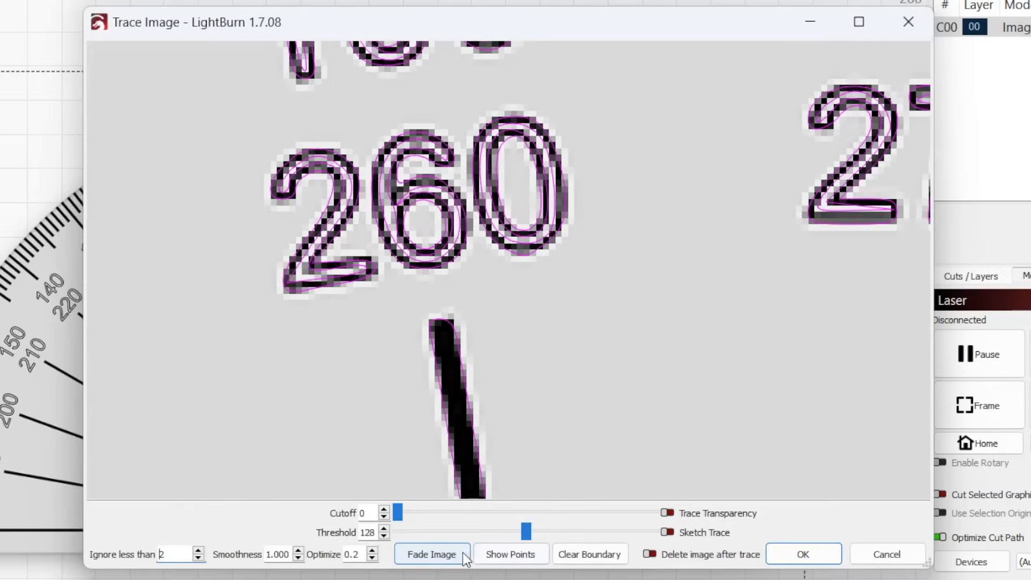
Fade the protractor image in the trace preview and bring up its adjustment settings
{"action": "left_click", "coordinate": [431, 554]}
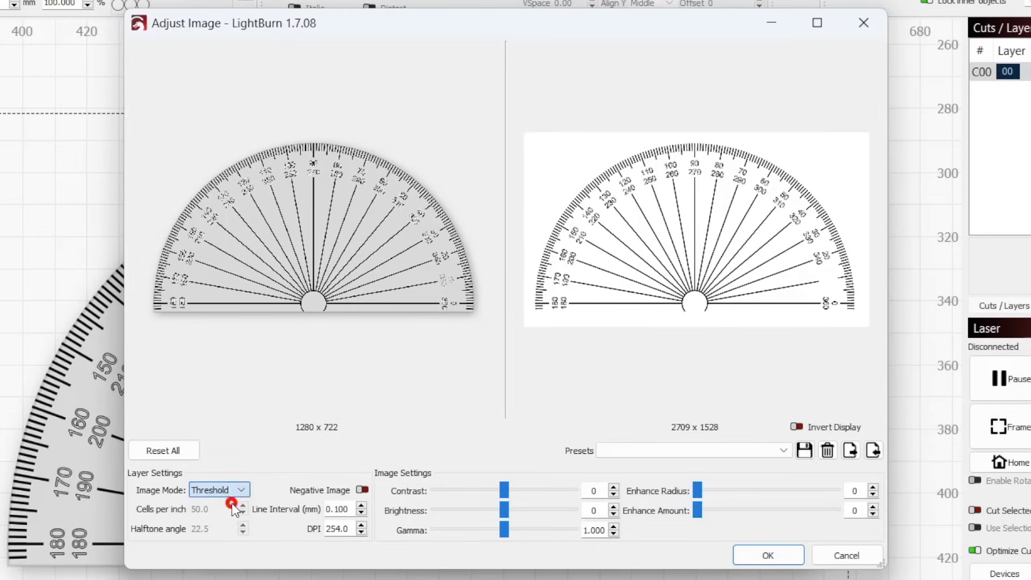
{"action": "left_click", "coordinate": [767, 554]}
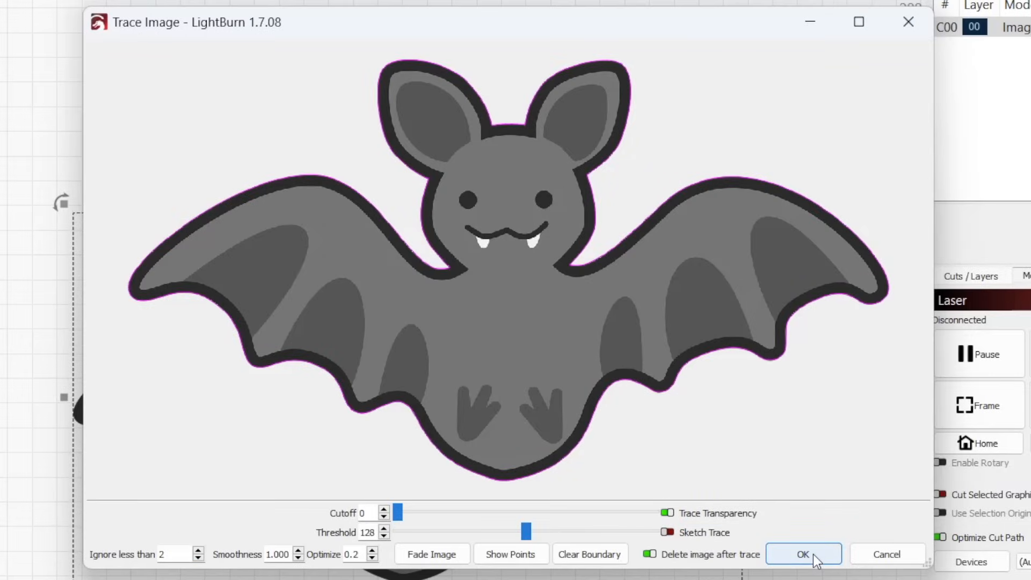
Accept the bat's transparency trace, select the shape, pick its layer mode, and view the docs
{"action": "left_click", "coordinate": [802, 554]}
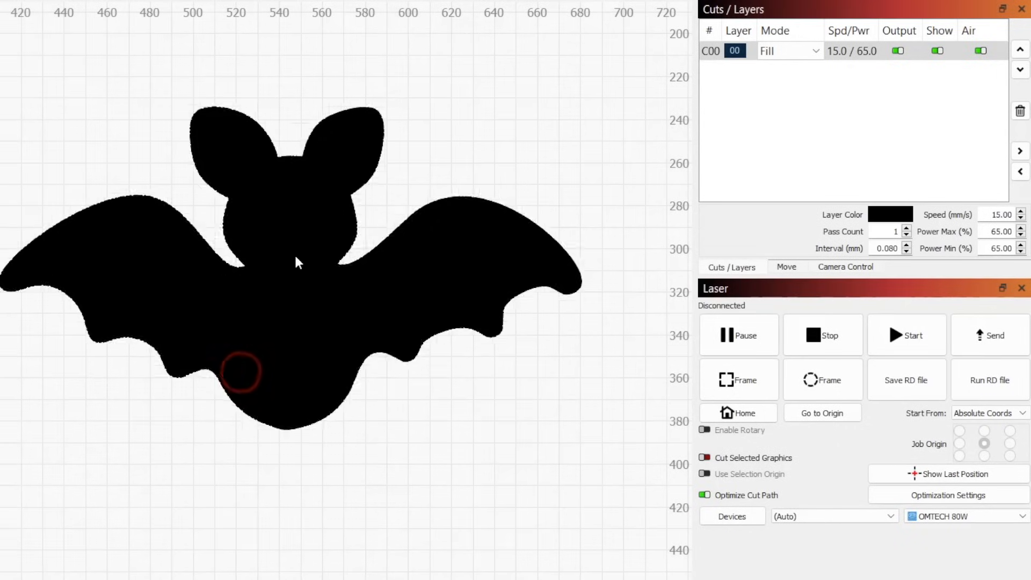
{"action": "left_click", "coordinate": [816, 51]}
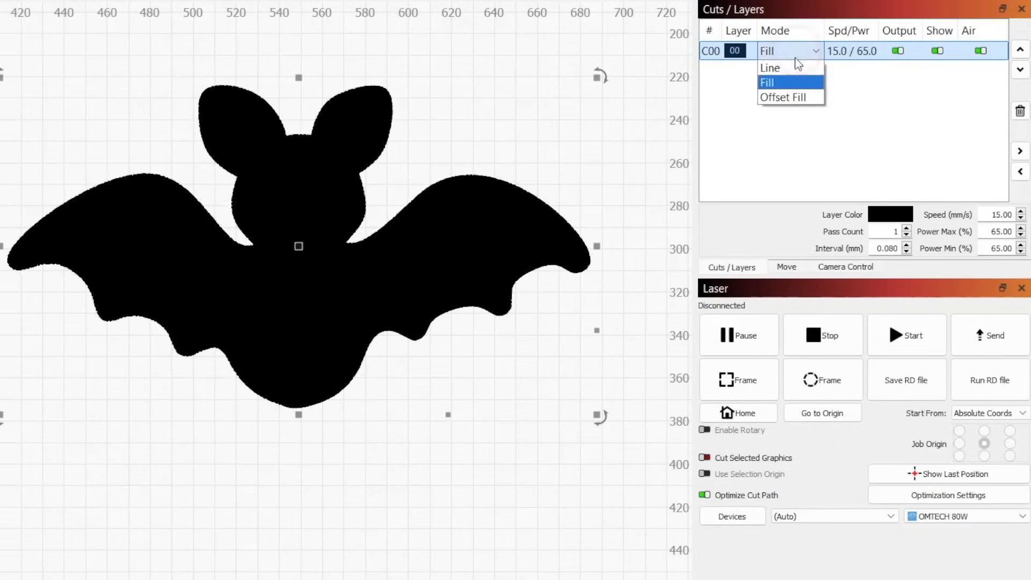
{"action": "left_click", "coordinate": [769, 68]}
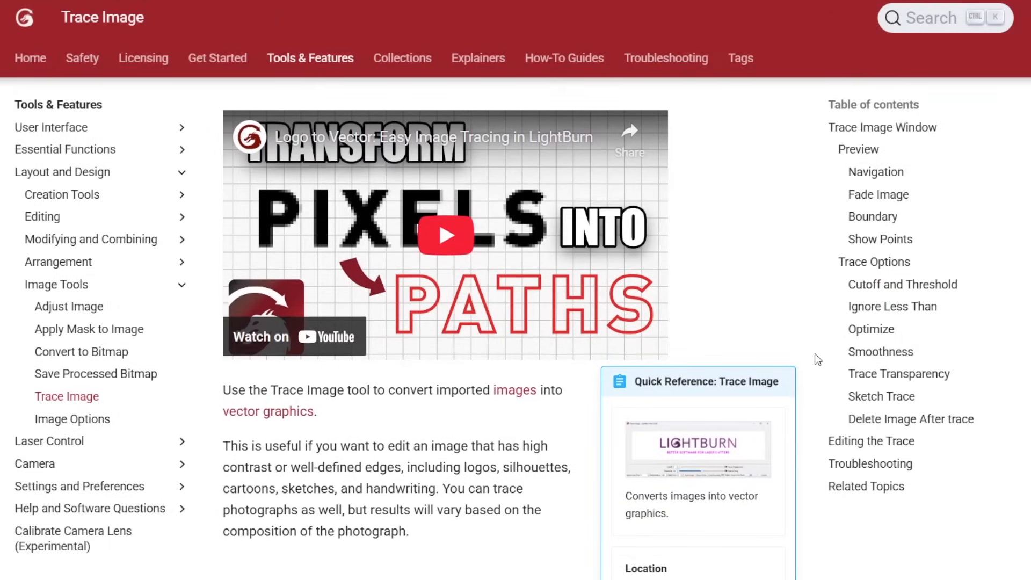
{"action": "scroll", "scroll_direction": "down", "scroll_amount": 3}
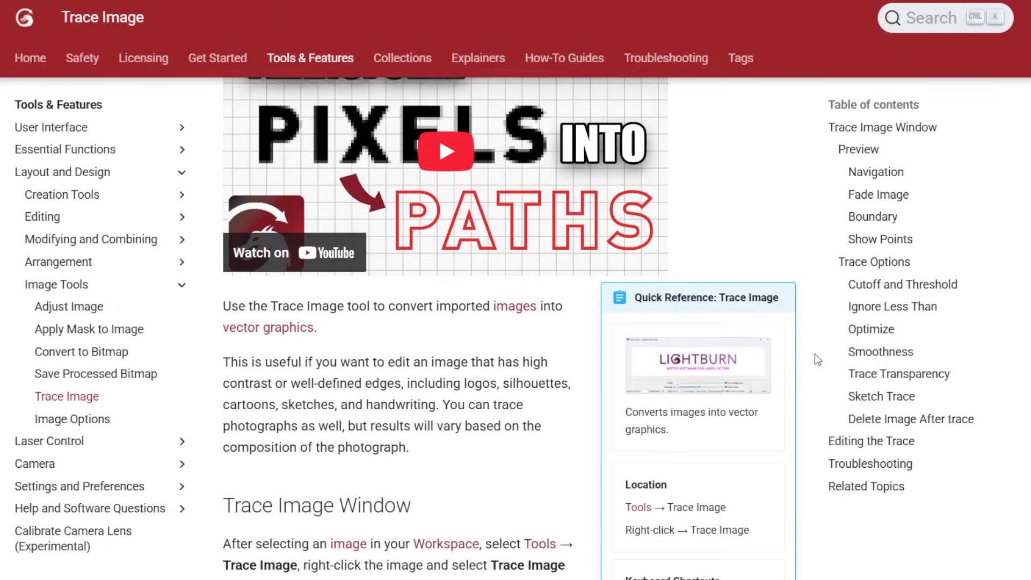